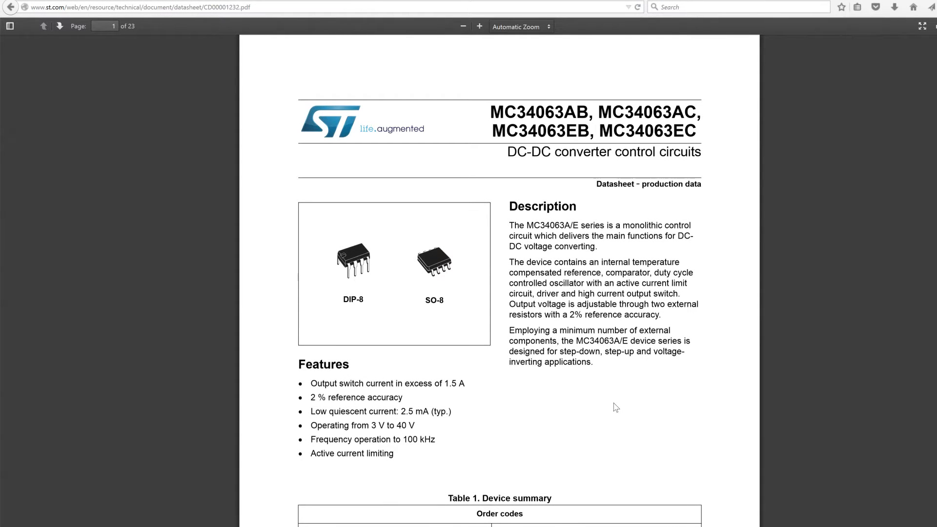
mouse_move(617, 438)
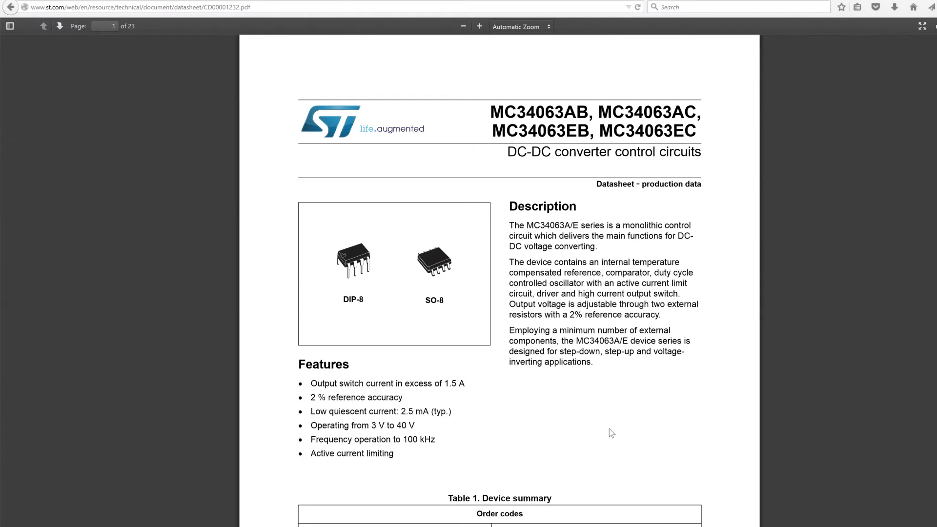
mouse_move(607, 428)
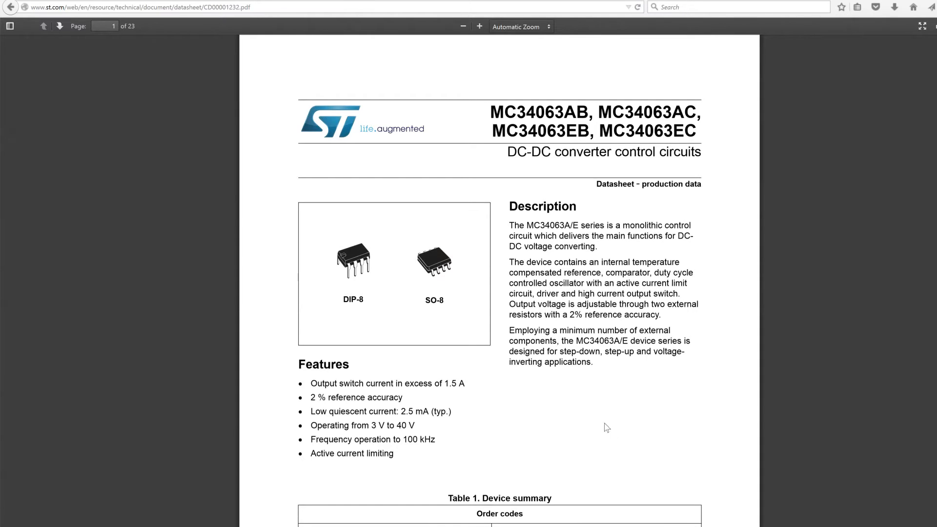
mouse_move(662, 416)
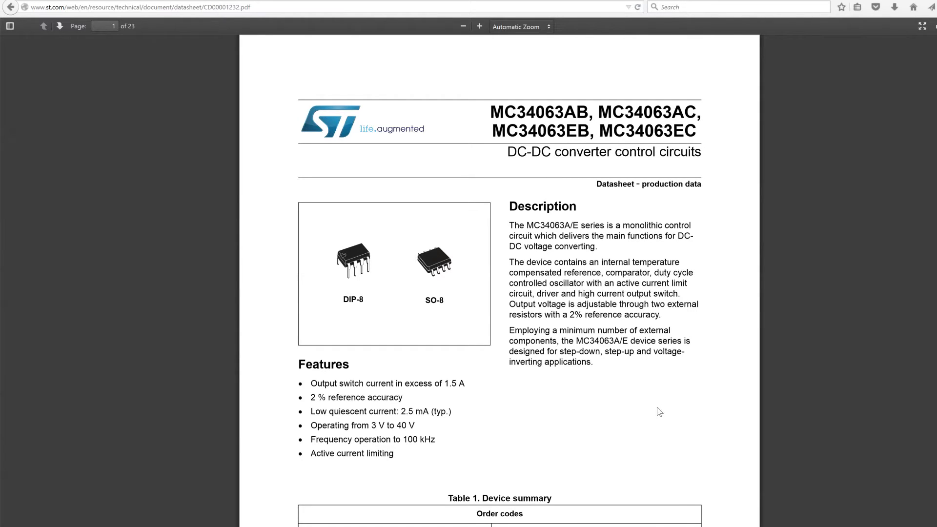
mouse_move(665, 399)
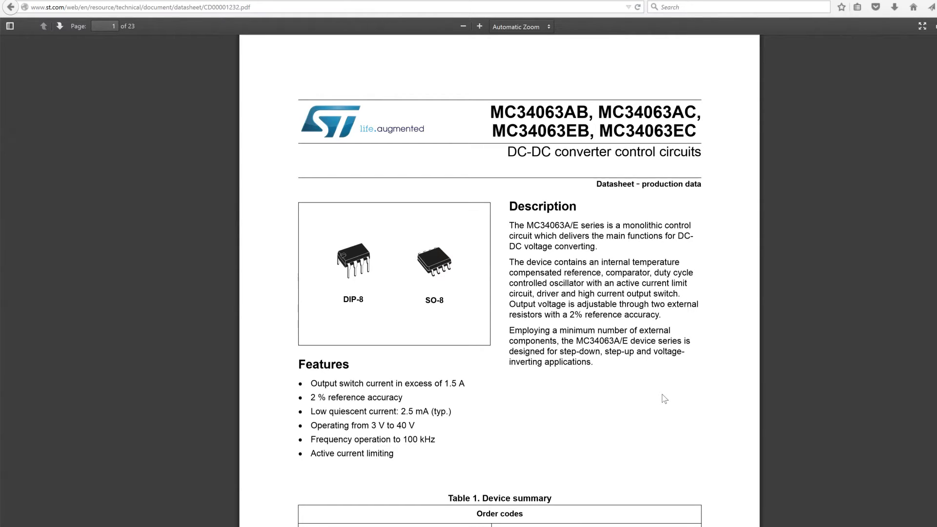
mouse_move(662, 397)
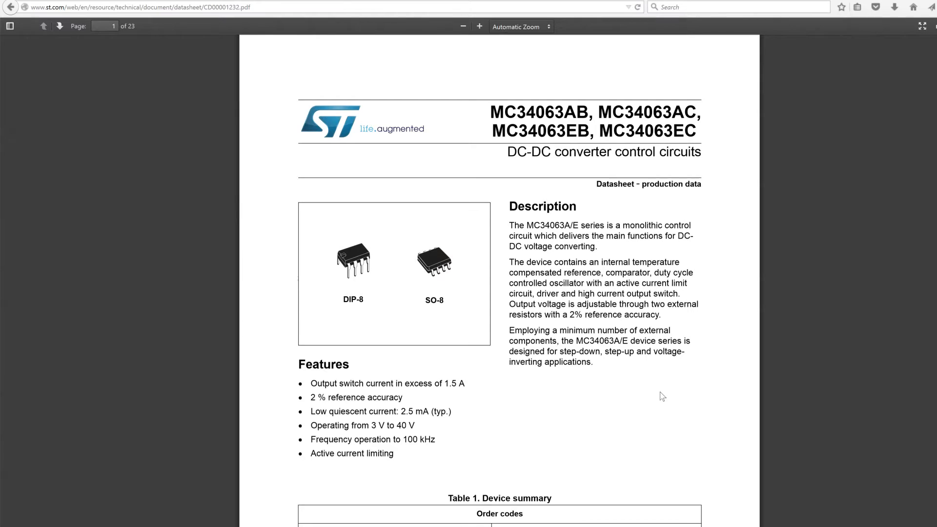
mouse_move(620, 429)
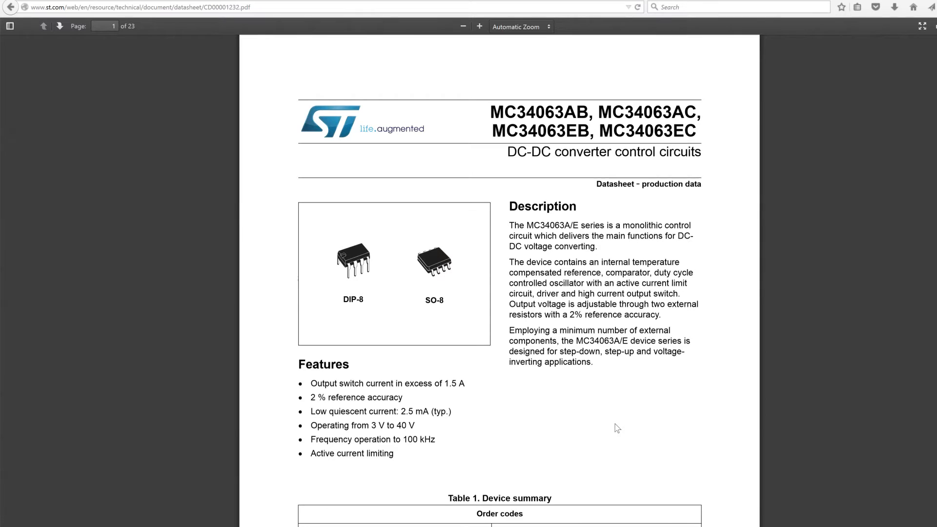
mouse_move(605, 421)
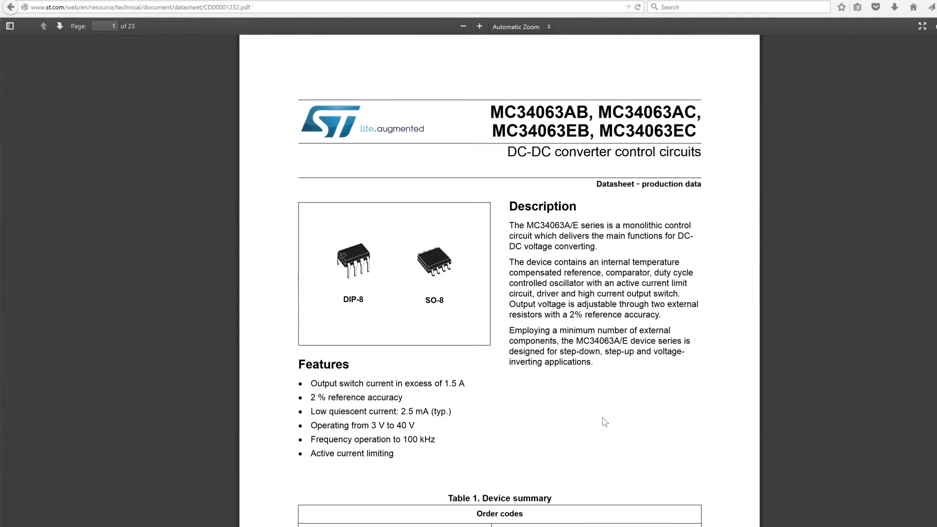
mouse_move(604, 422)
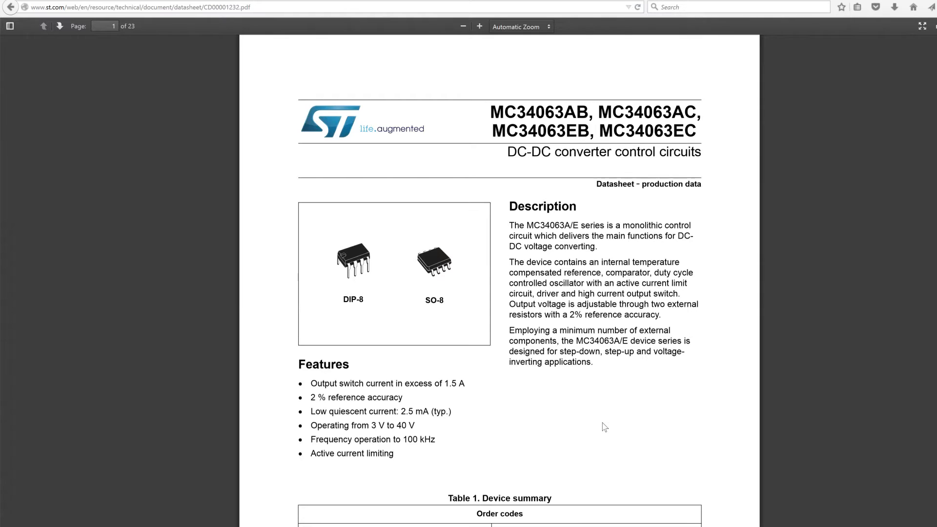
mouse_move(584, 429)
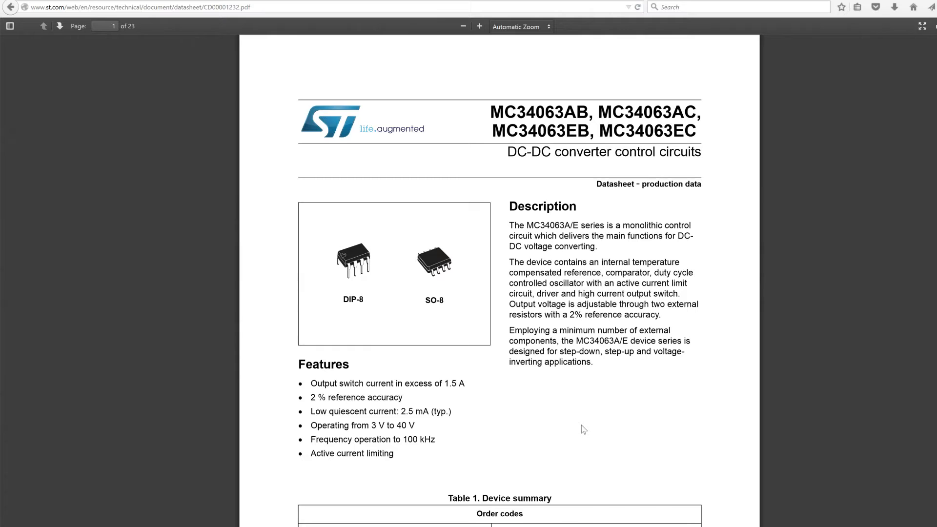
mouse_move(722, 400)
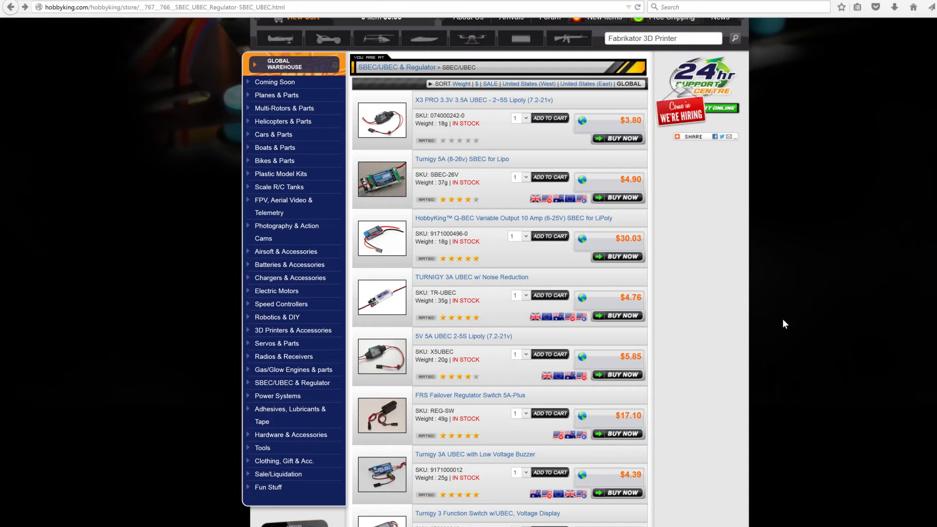
scroll(up, 3)
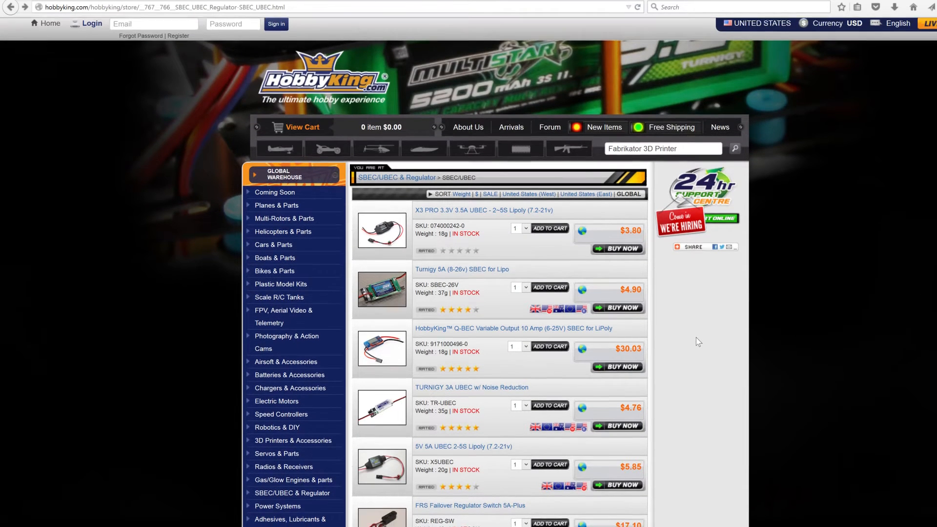
scroll(down, 3)
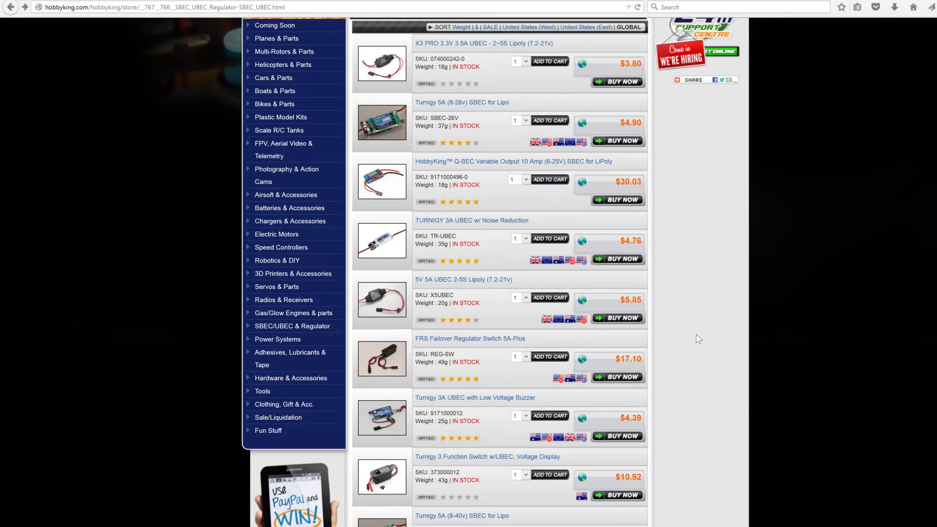
scroll(up, 3)
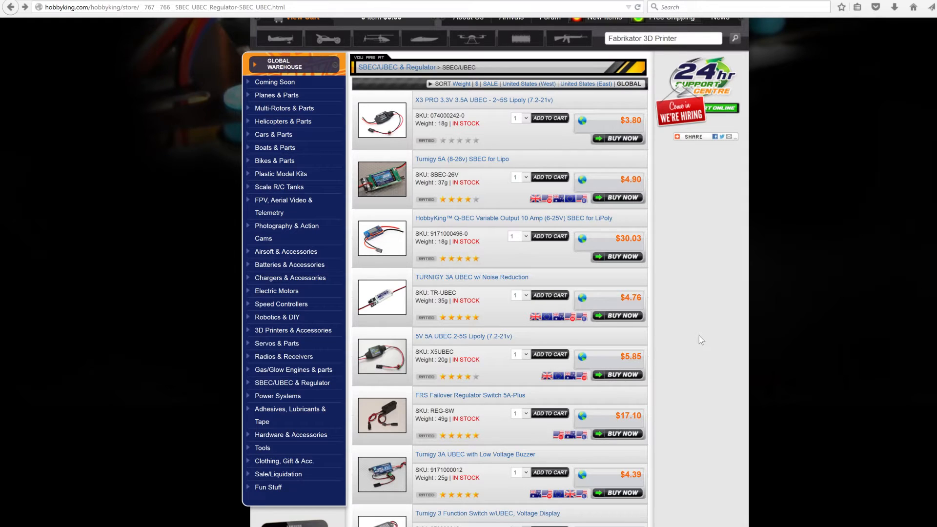
mouse_move(495, 112)
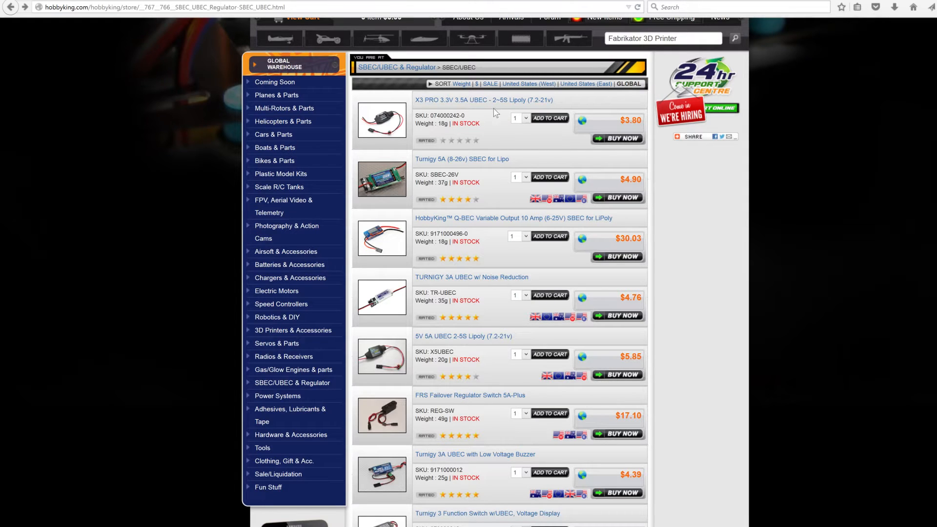
mouse_move(714, 266)
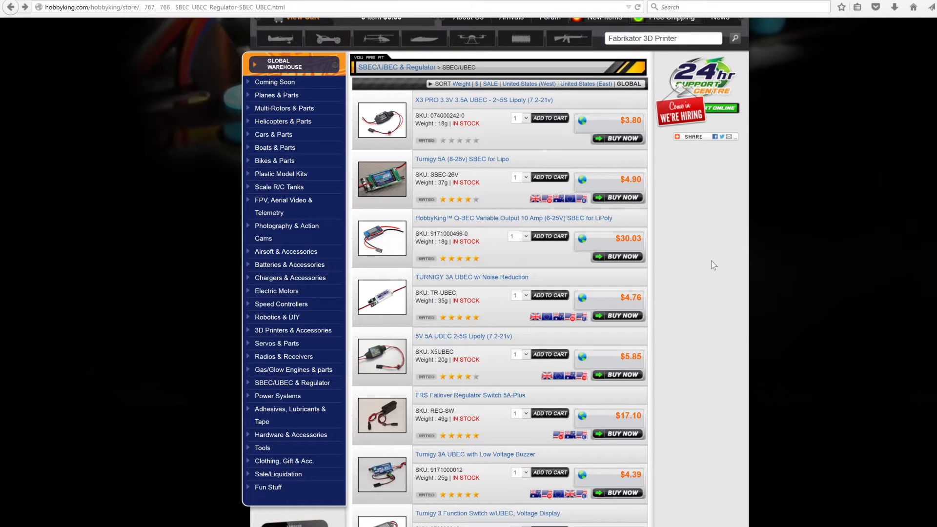
mouse_move(660, 131)
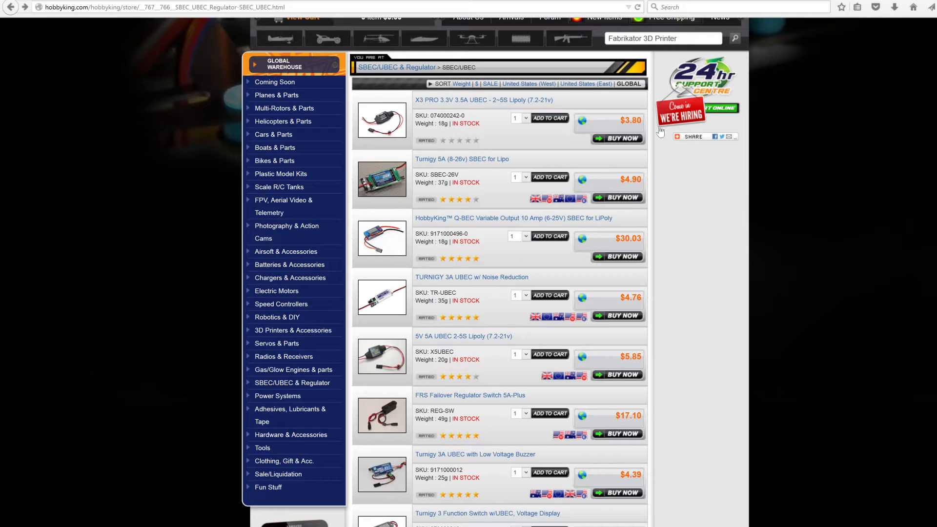
mouse_move(692, 233)
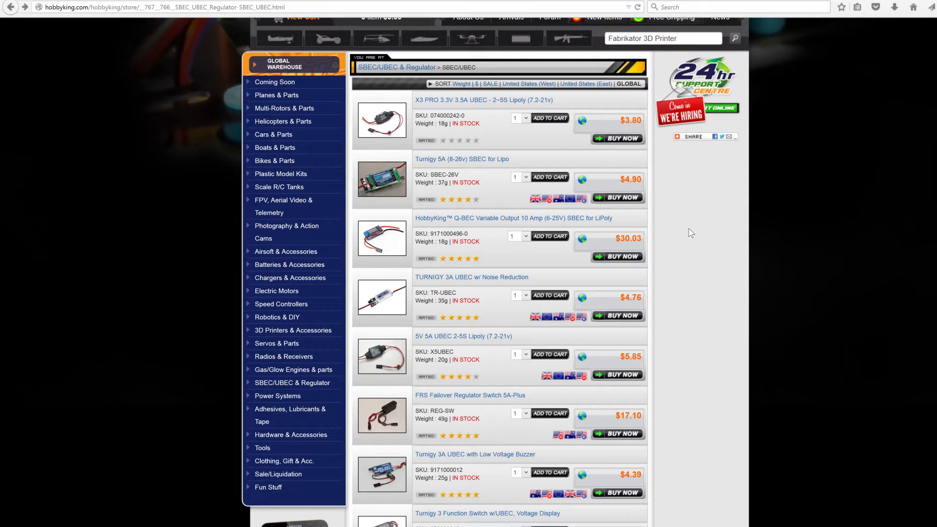
mouse_move(700, 267)
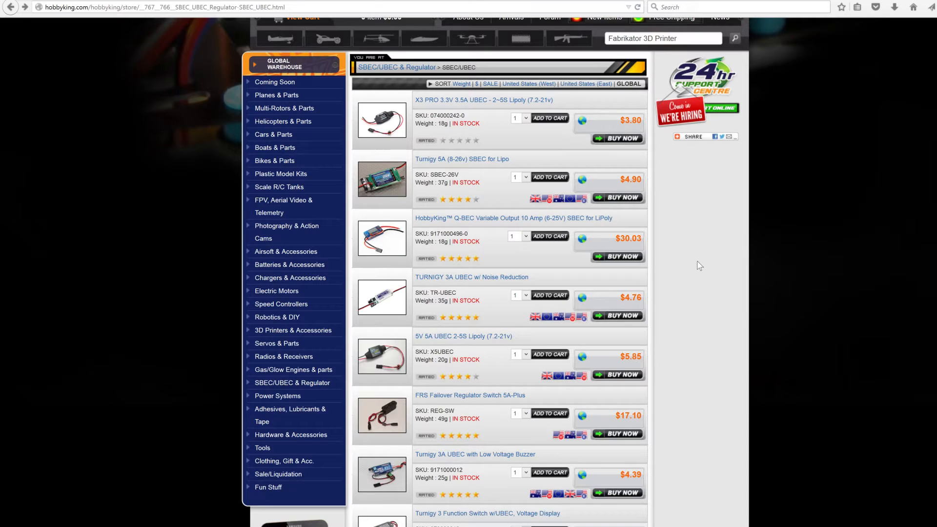
mouse_move(649, 124)
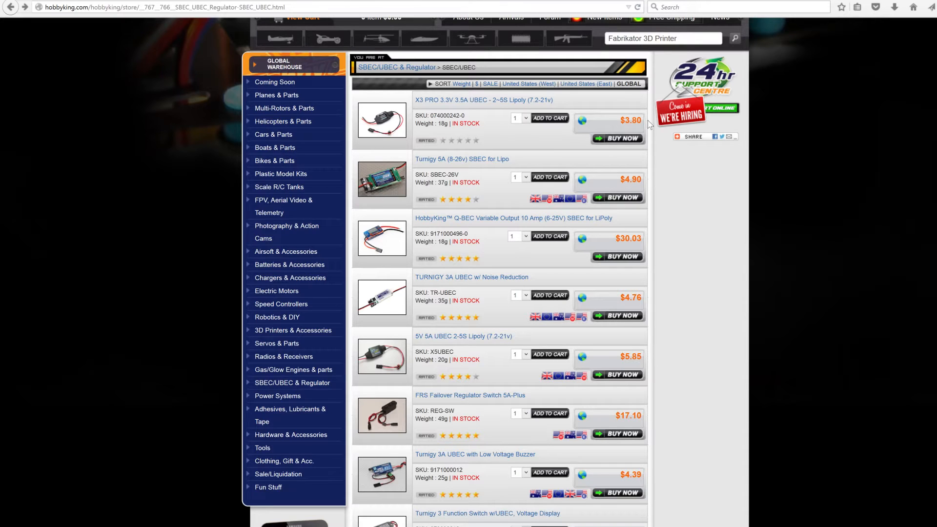
scroll(down, 3)
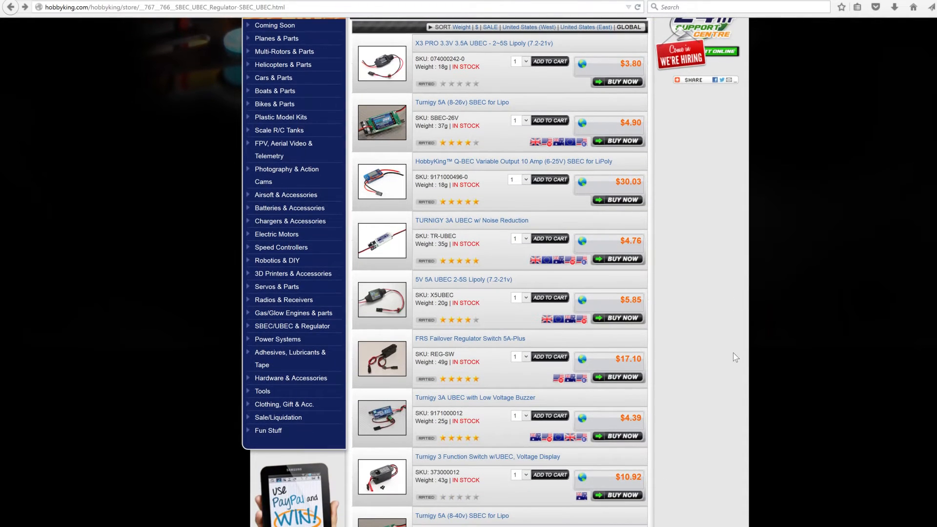
scroll(down, 3)
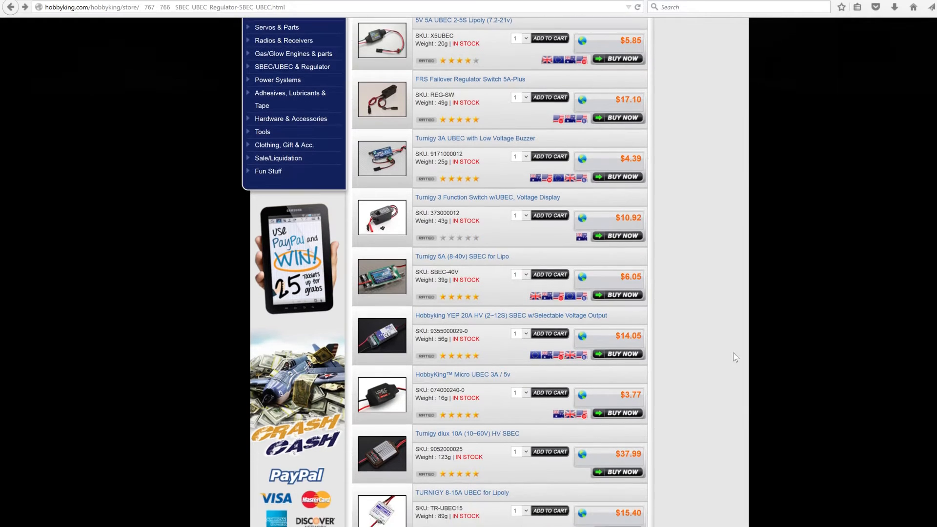
scroll(down, 3)
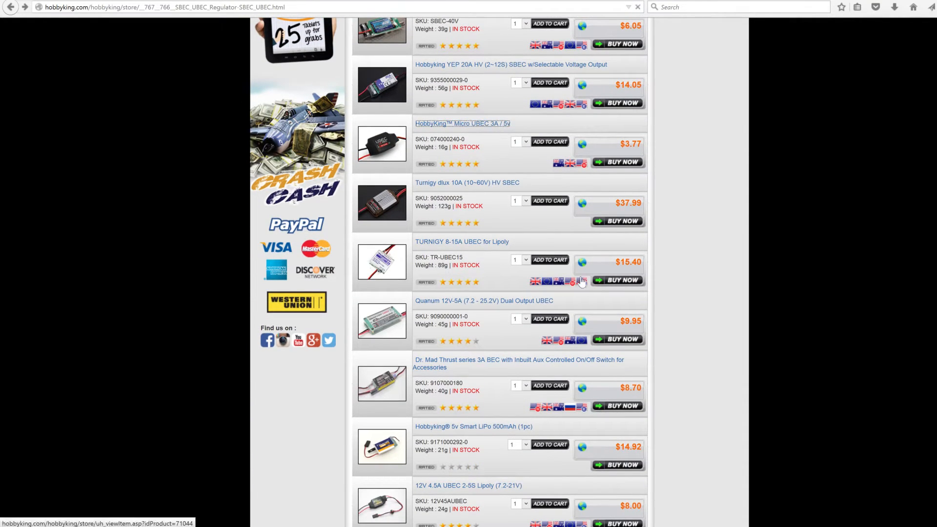
click(462, 124)
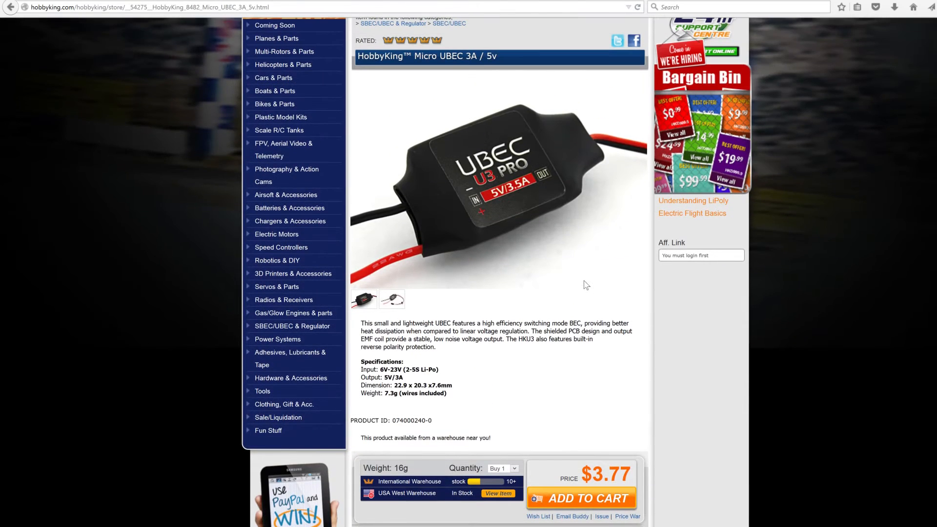
mouse_move(556, 163)
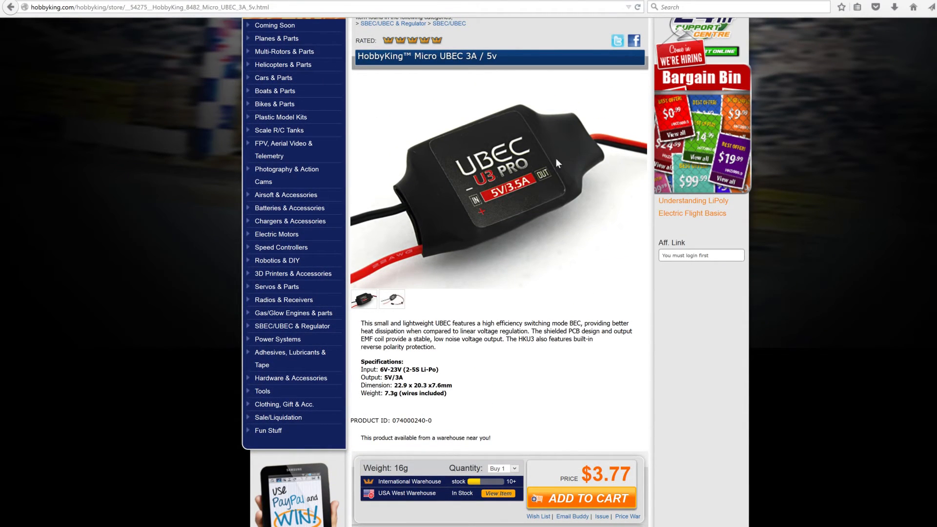
mouse_move(407, 265)
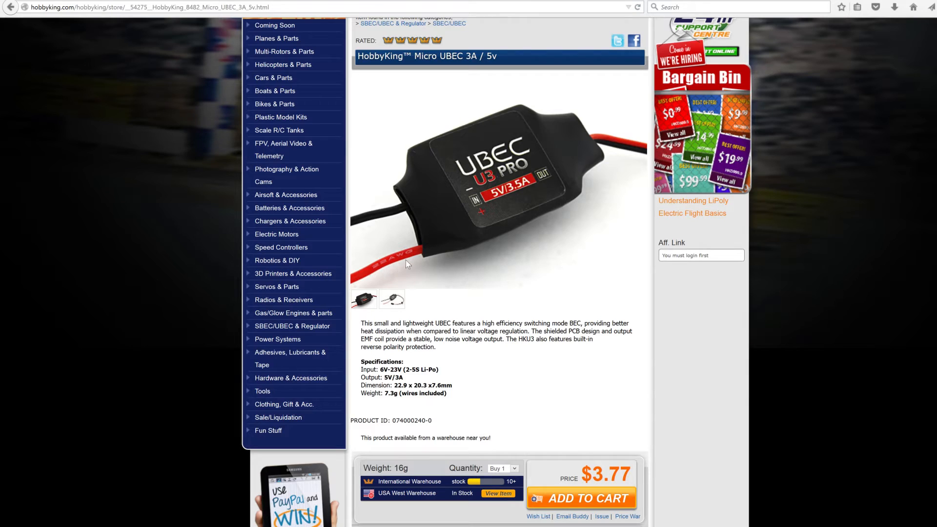
mouse_move(400, 217)
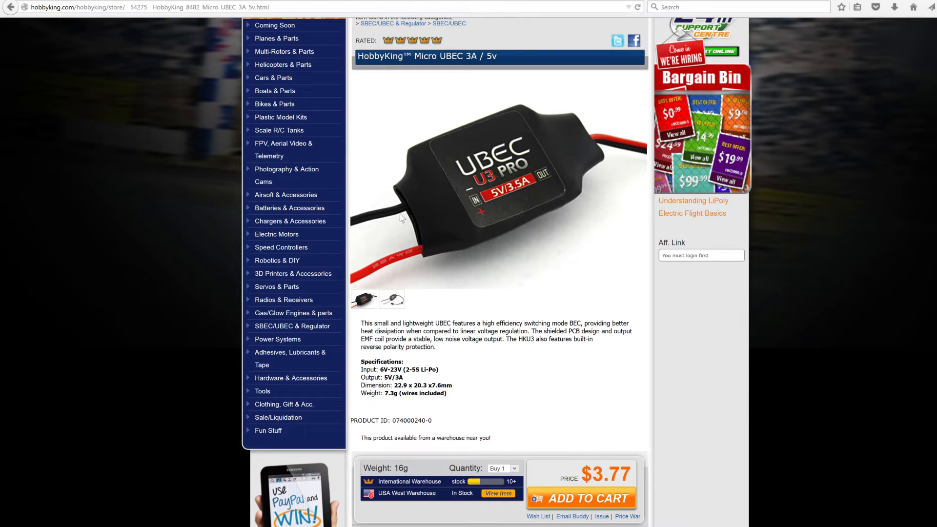
scroll(down, 3)
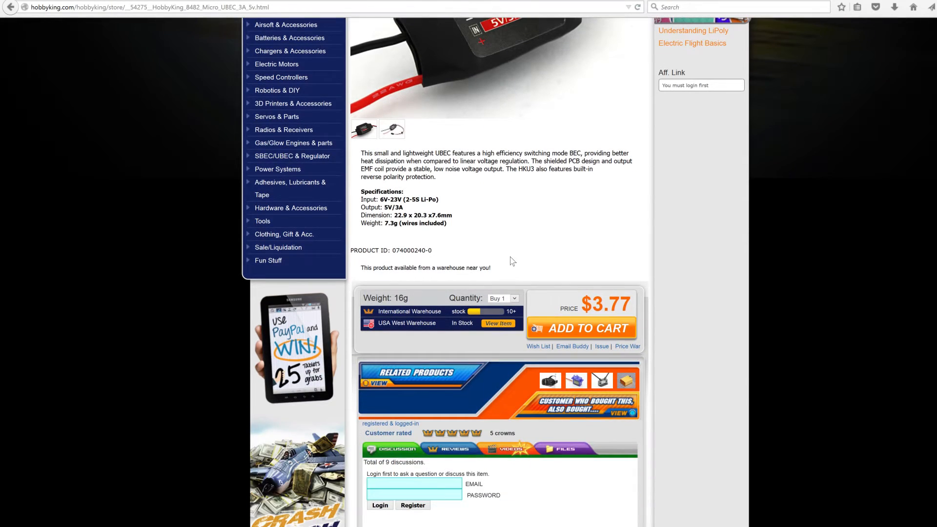
scroll(up, 3)
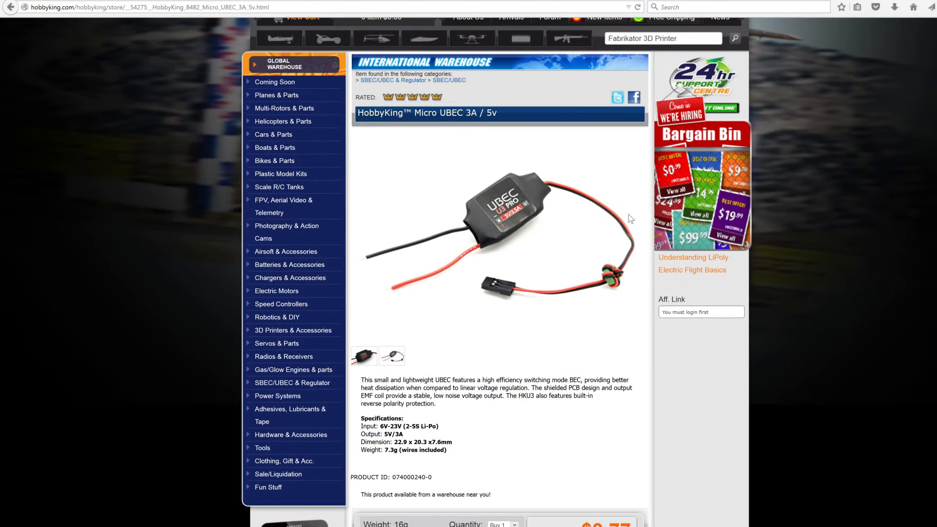
mouse_move(496, 295)
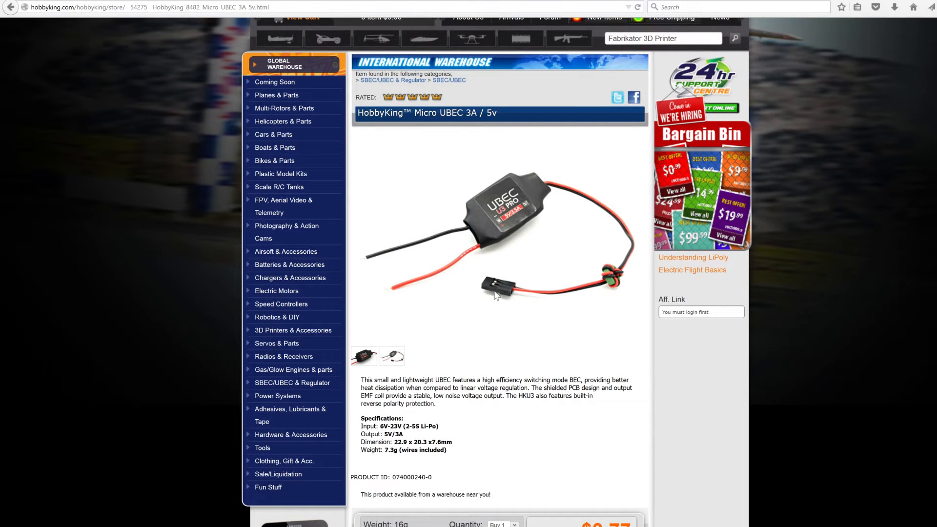
mouse_move(504, 292)
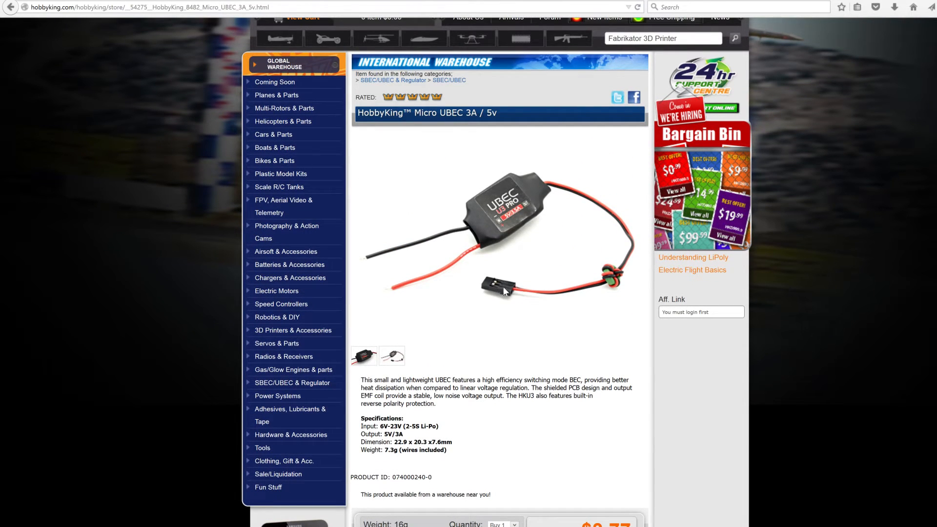
mouse_move(495, 284)
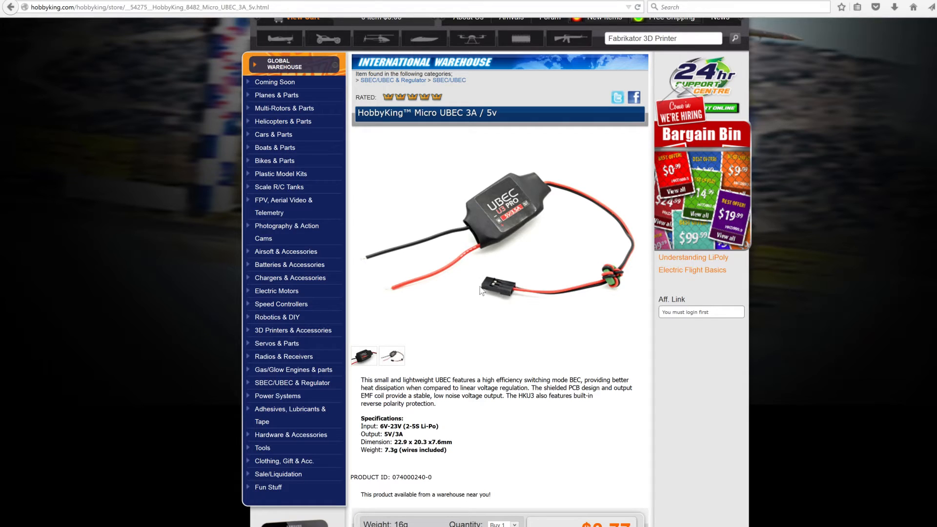
scroll(down, 3)
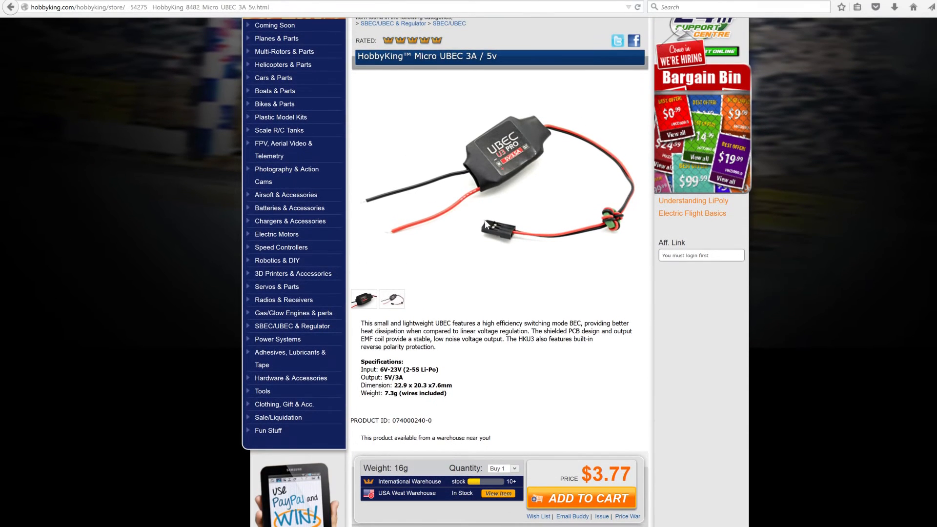
mouse_move(502, 234)
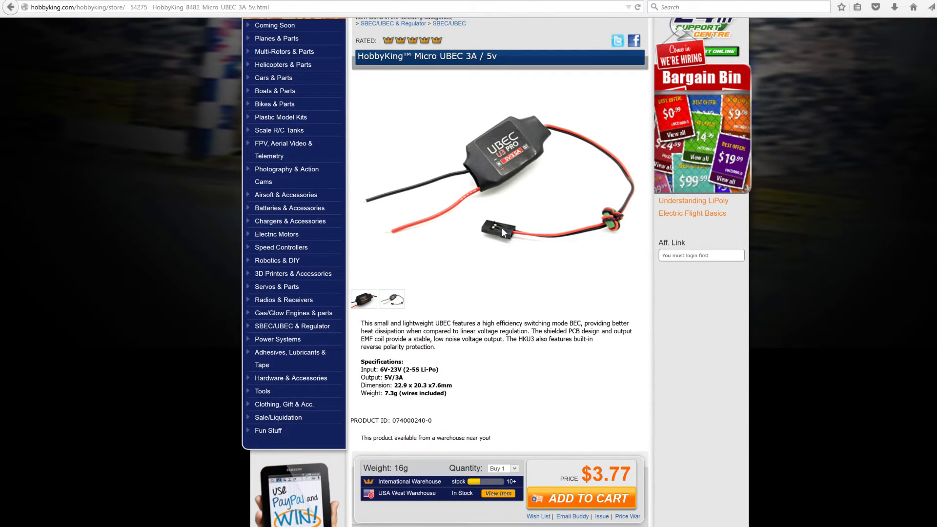
mouse_move(523, 168)
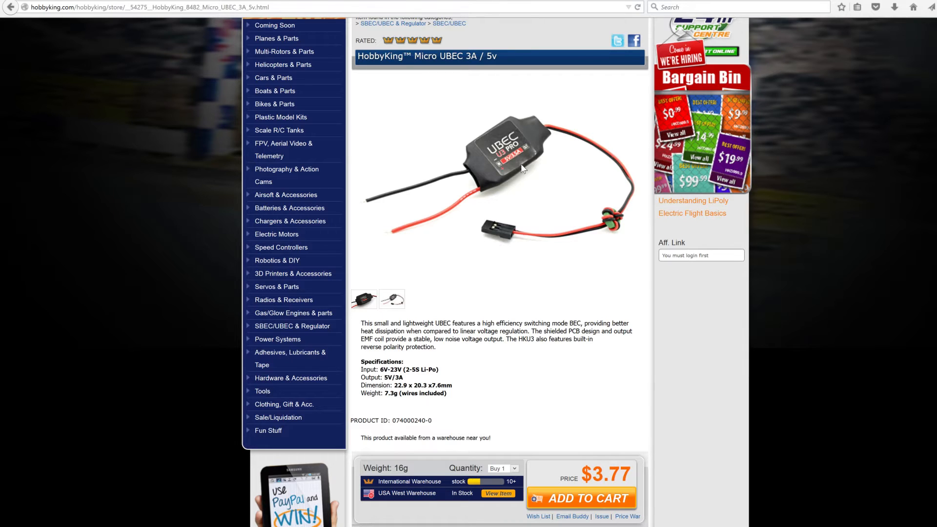
mouse_move(404, 81)
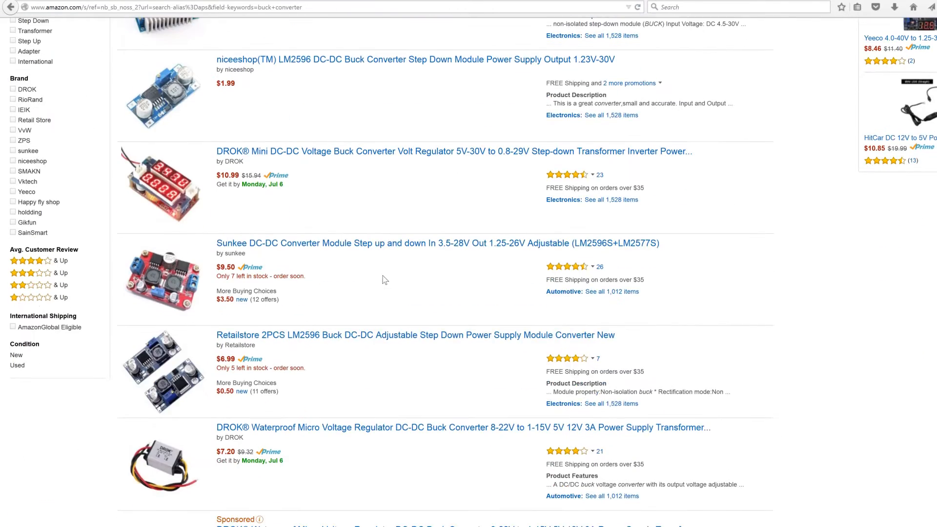
scroll(down, 3)
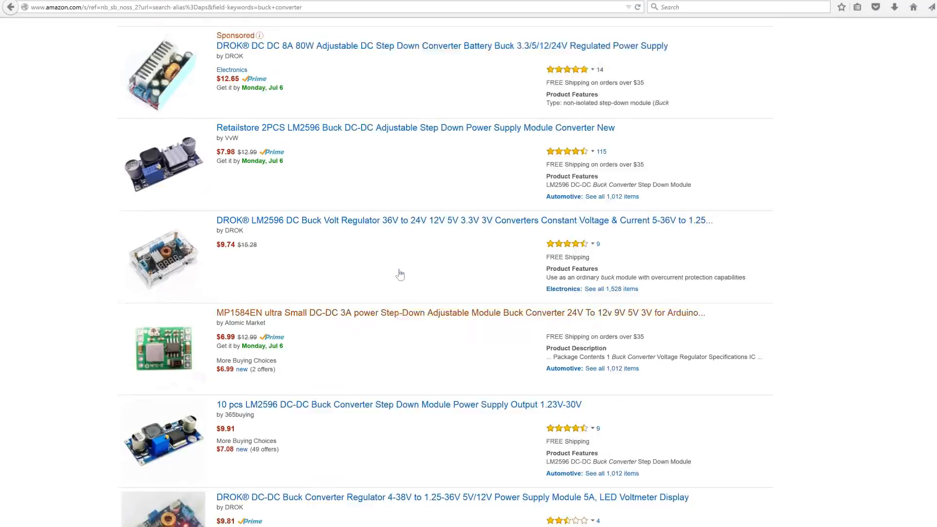
scroll(up, 3)
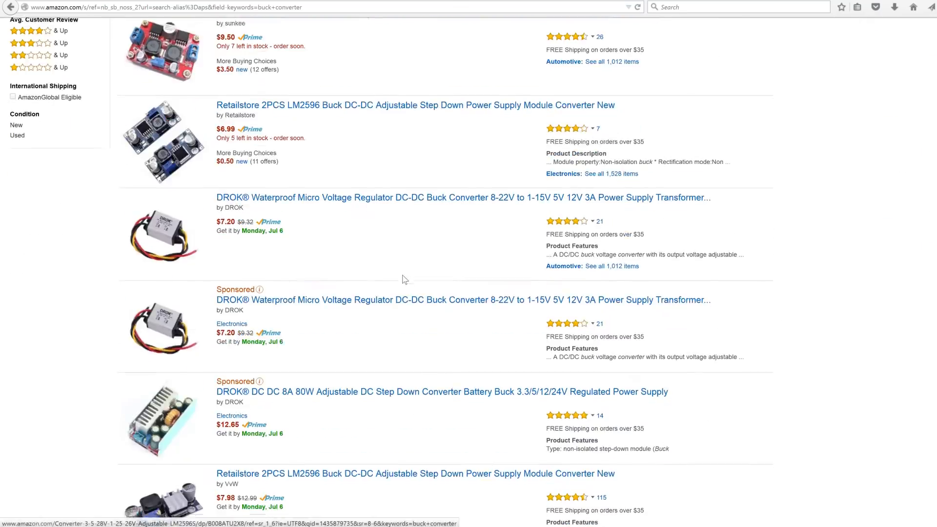
scroll(down, 3)
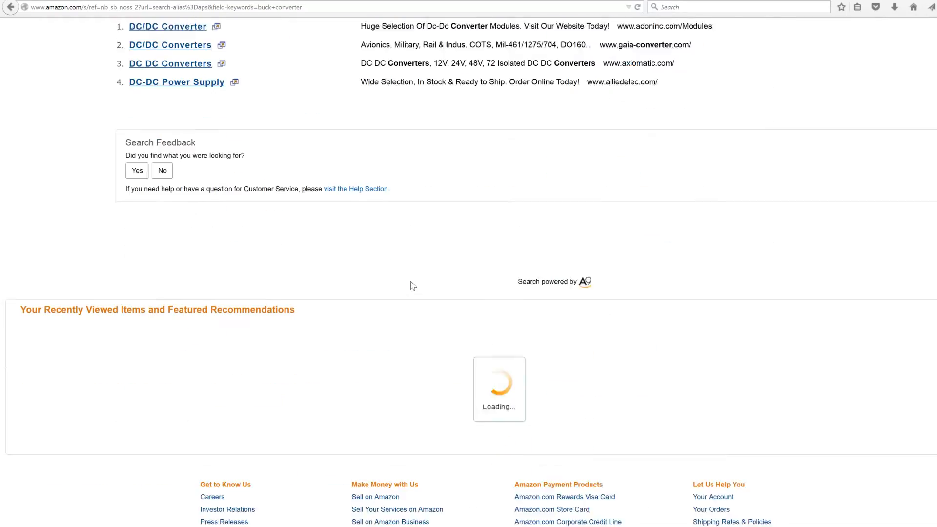
scroll(up, 3)
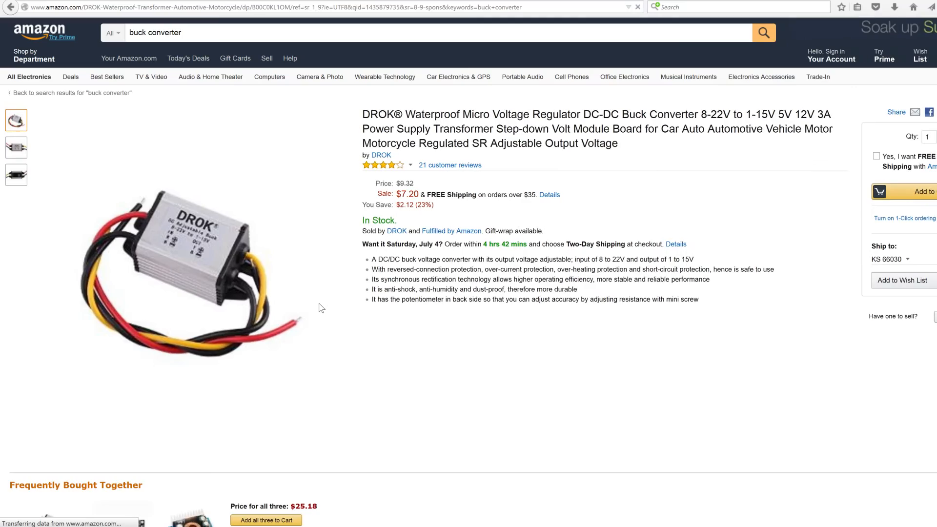
mouse_move(210, 251)
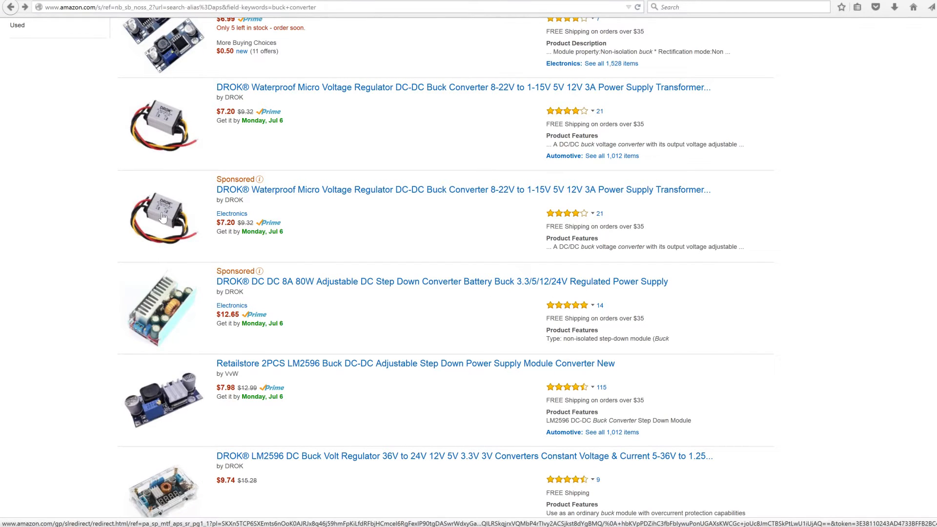
mouse_move(164, 219)
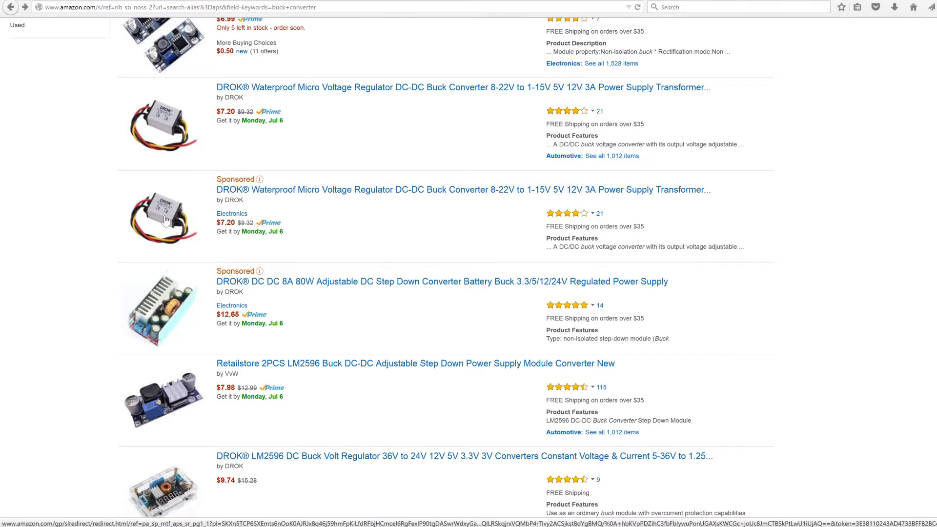
scroll(up, 3)
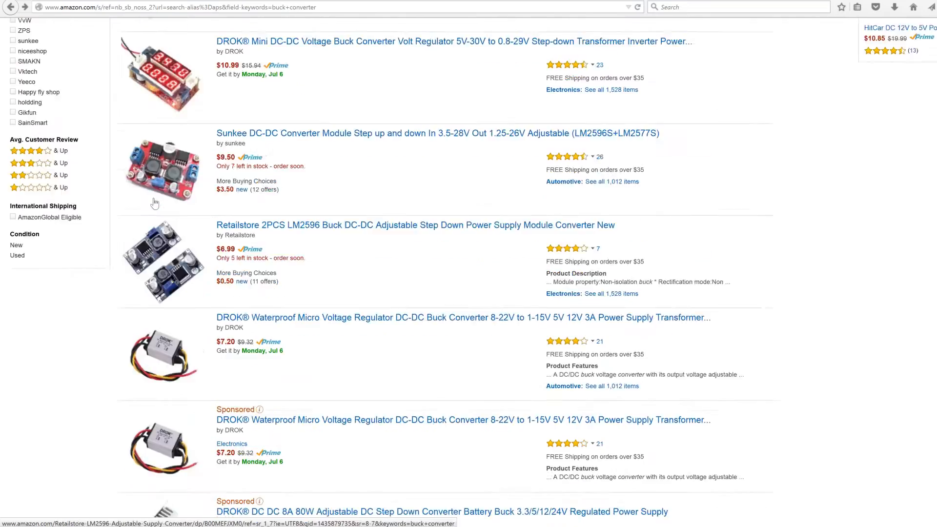
scroll(down, 3)
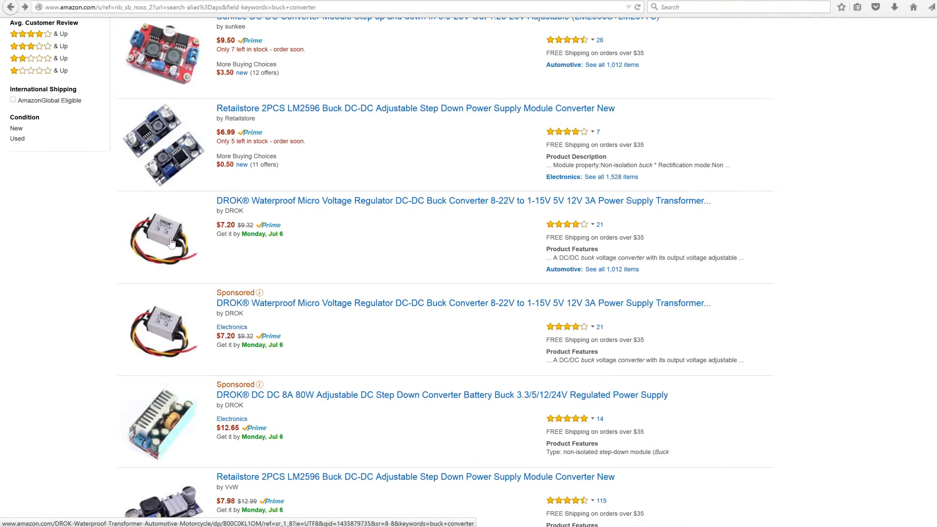
scroll(up, 3)
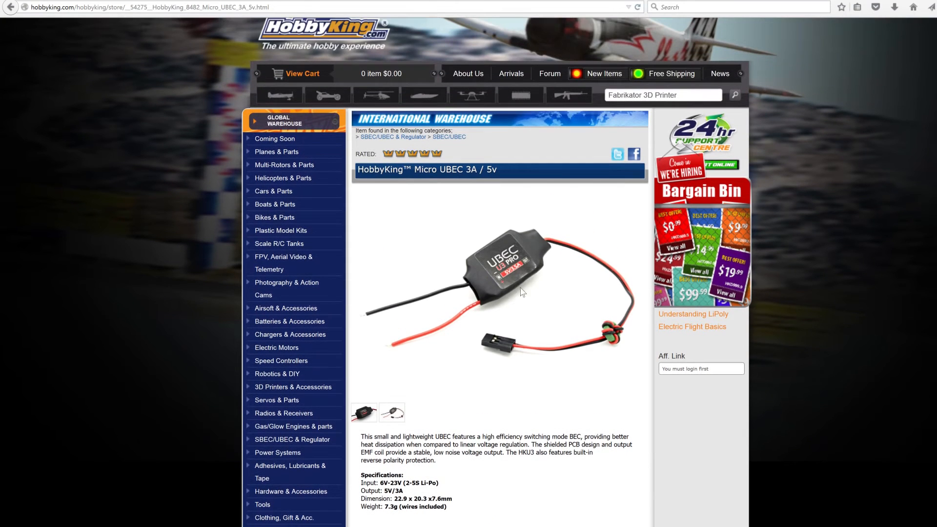
mouse_move(517, 286)
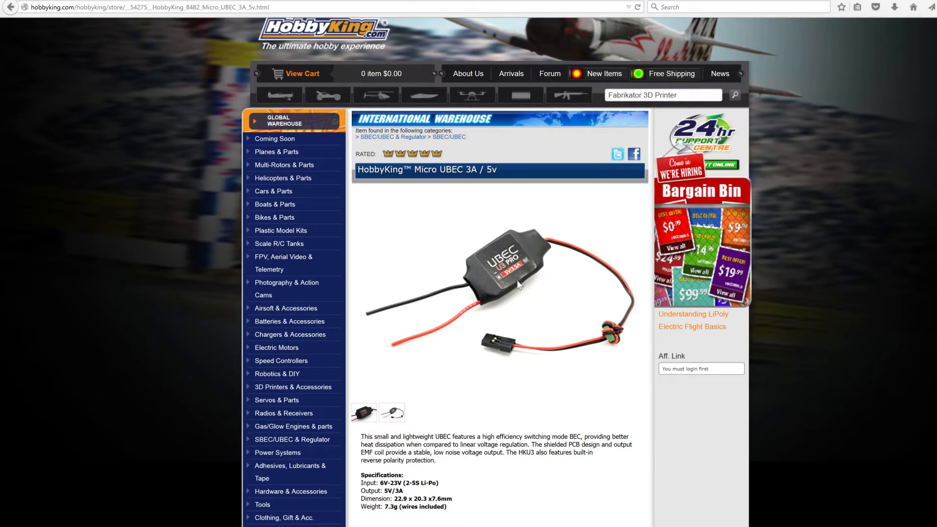
mouse_move(572, 268)
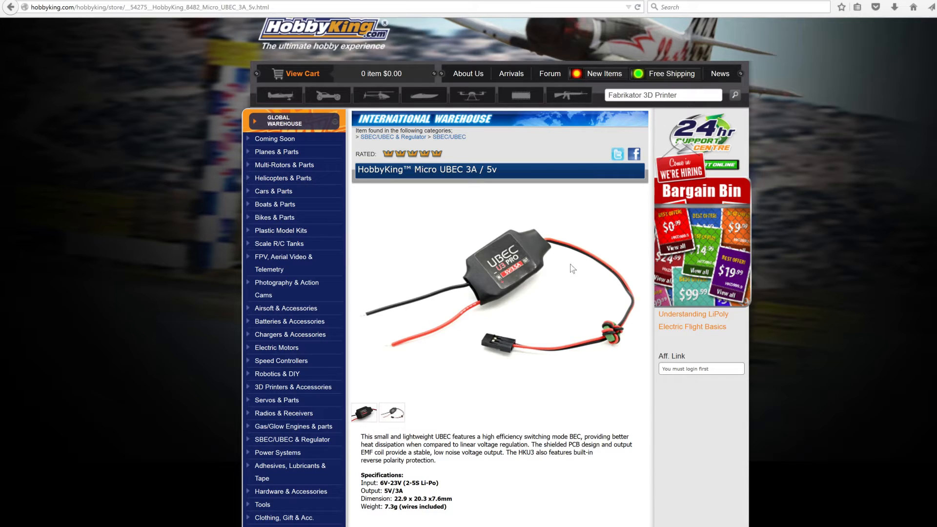
mouse_move(621, 340)
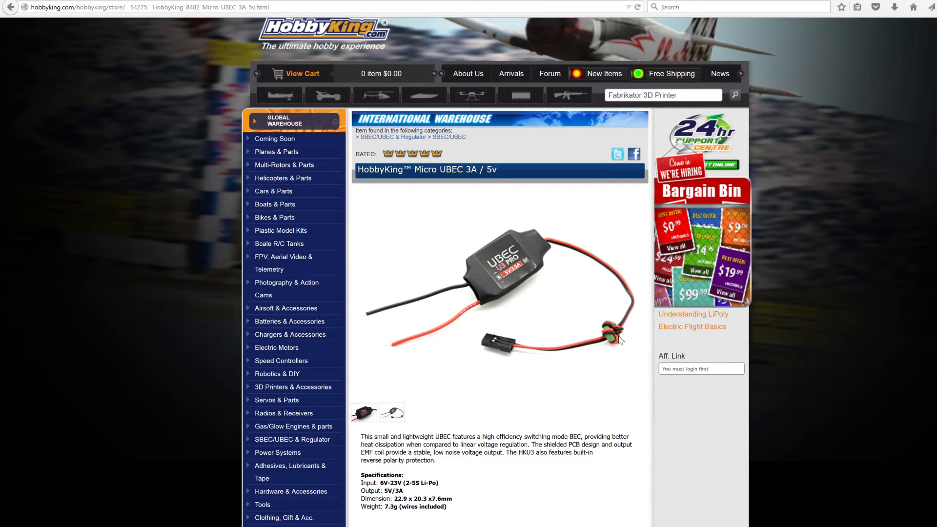
mouse_move(490, 277)
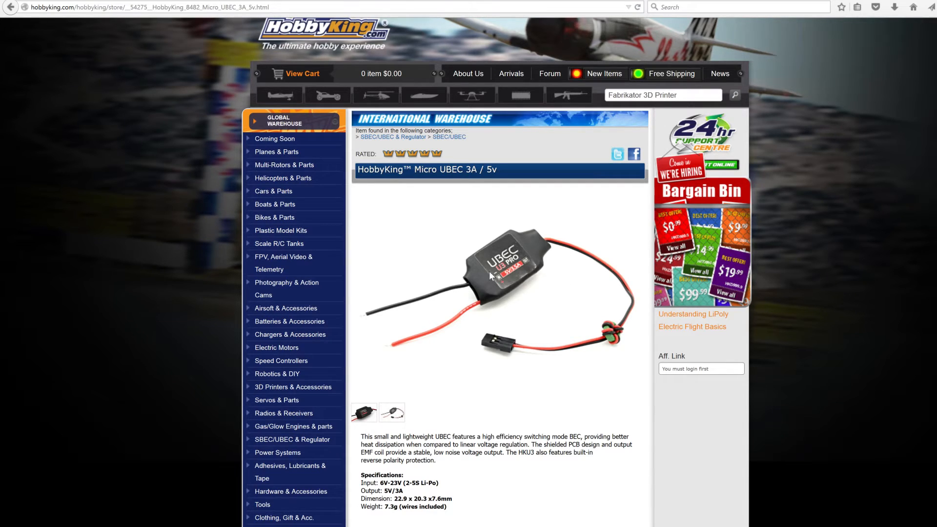
mouse_move(633, 350)
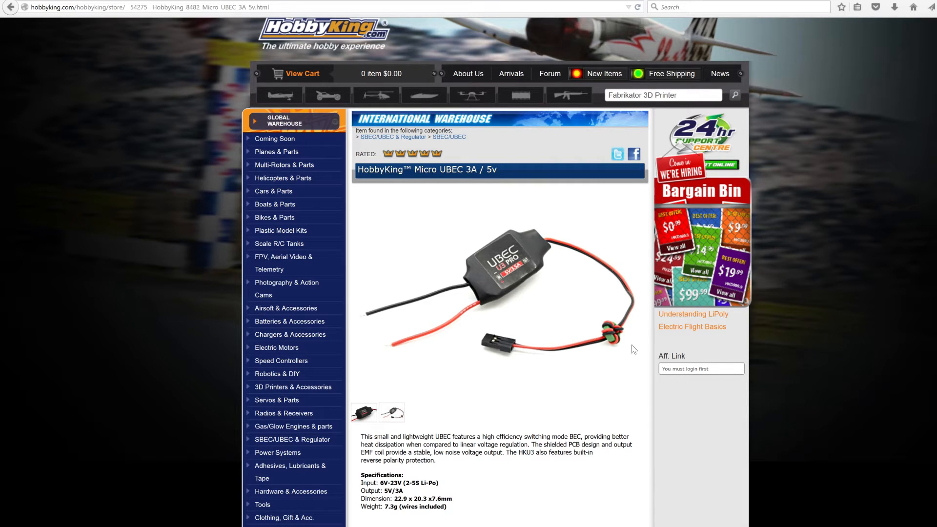
mouse_move(608, 349)
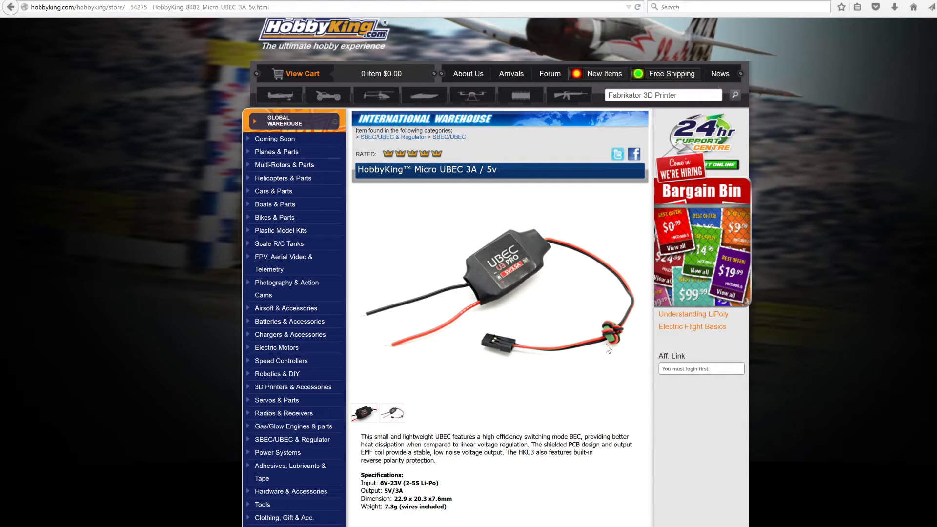
scroll(down, 3)
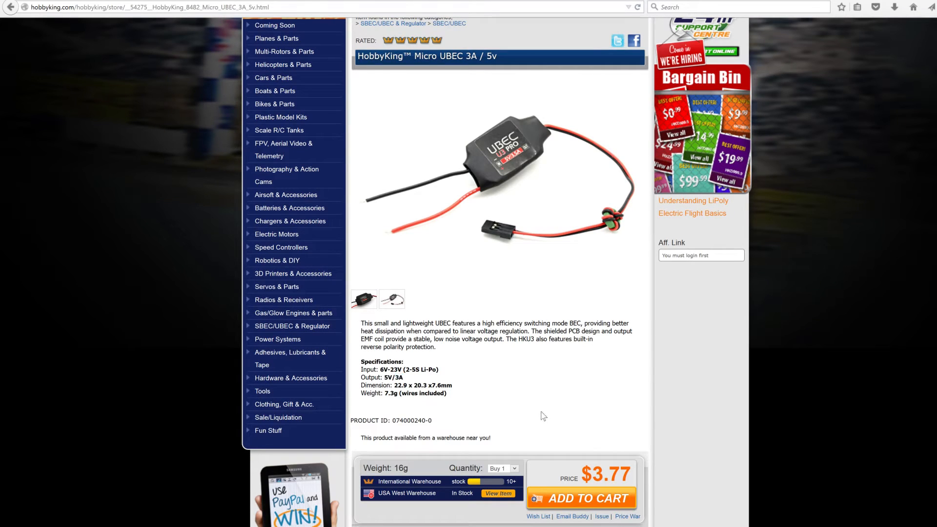
double_click(392, 377)
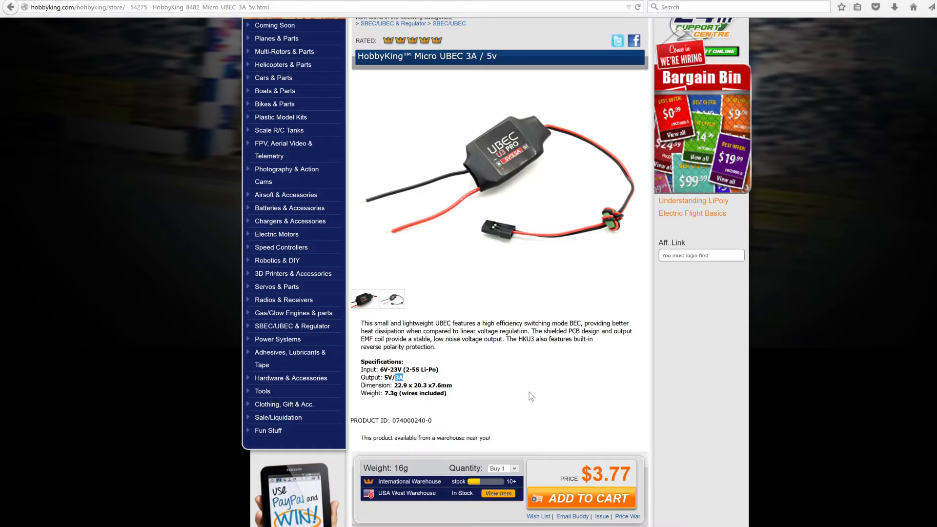
mouse_move(498, 398)
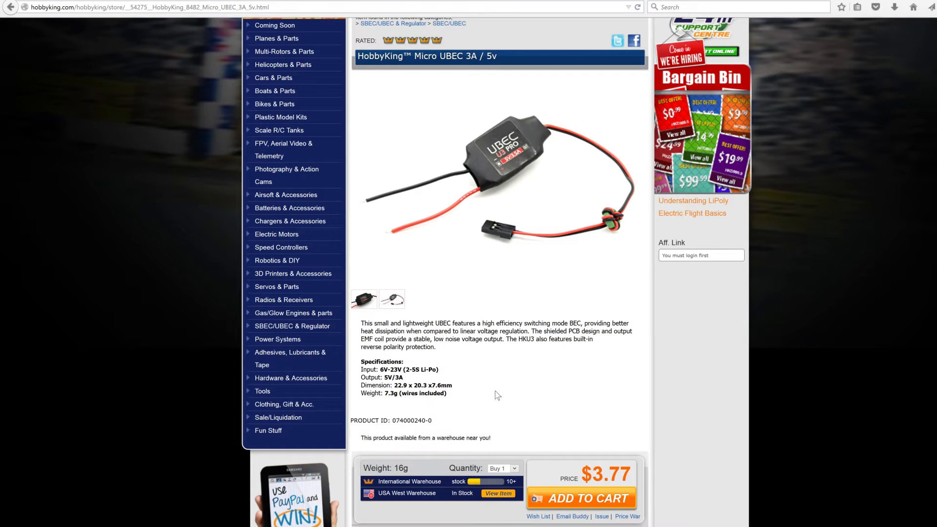
double_click(398, 377)
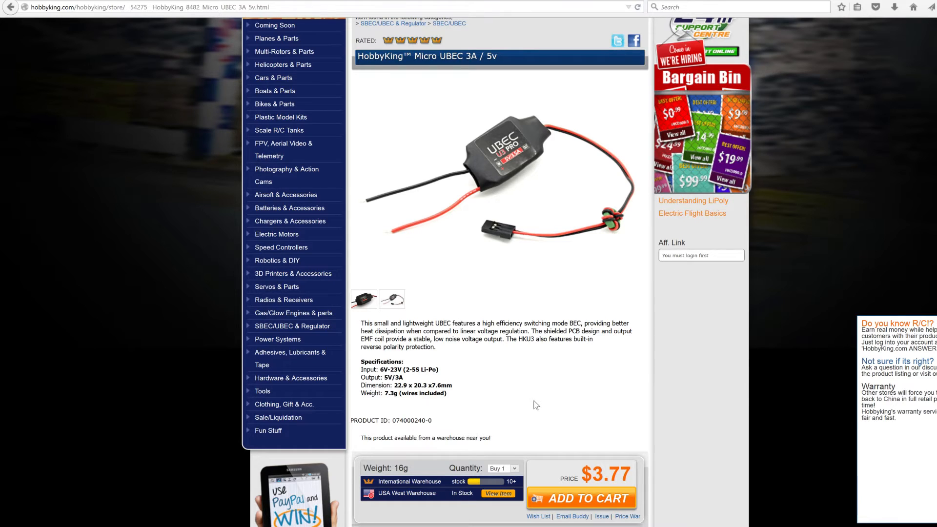
mouse_move(400, 242)
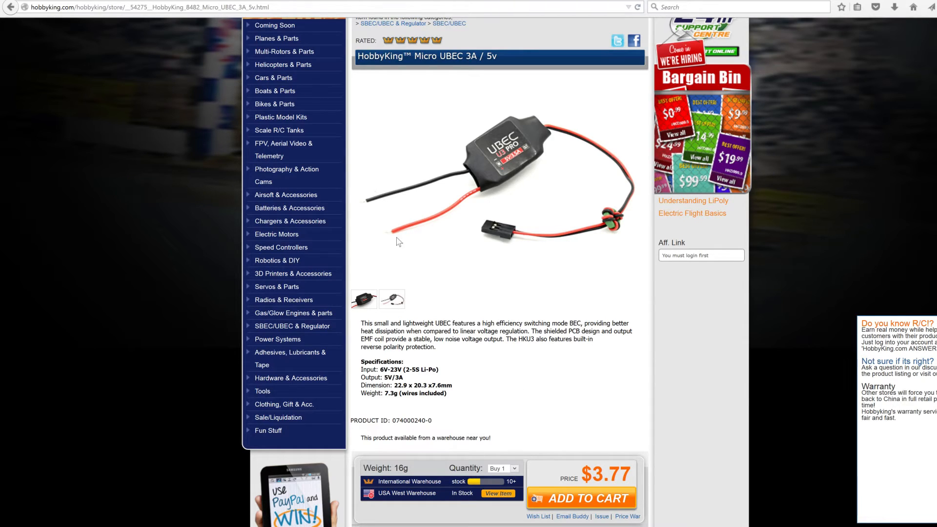
mouse_move(418, 369)
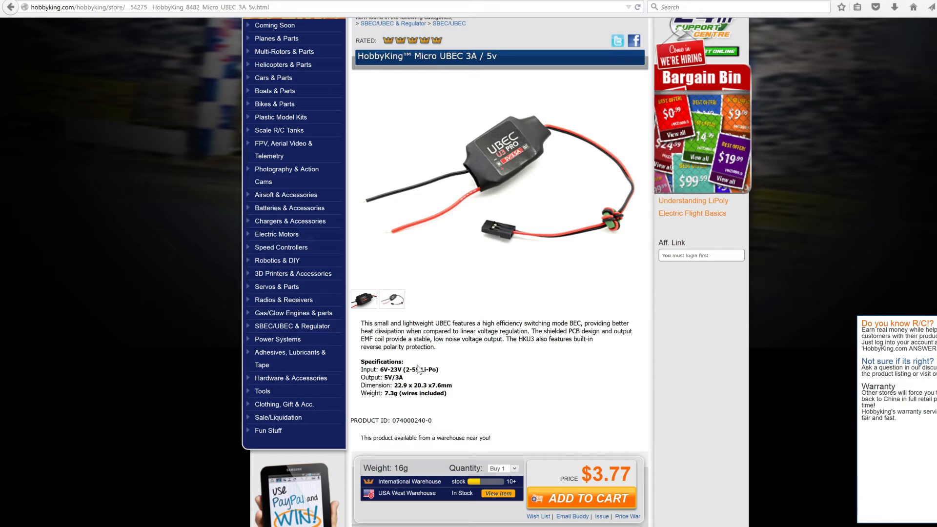
double_click(389, 369)
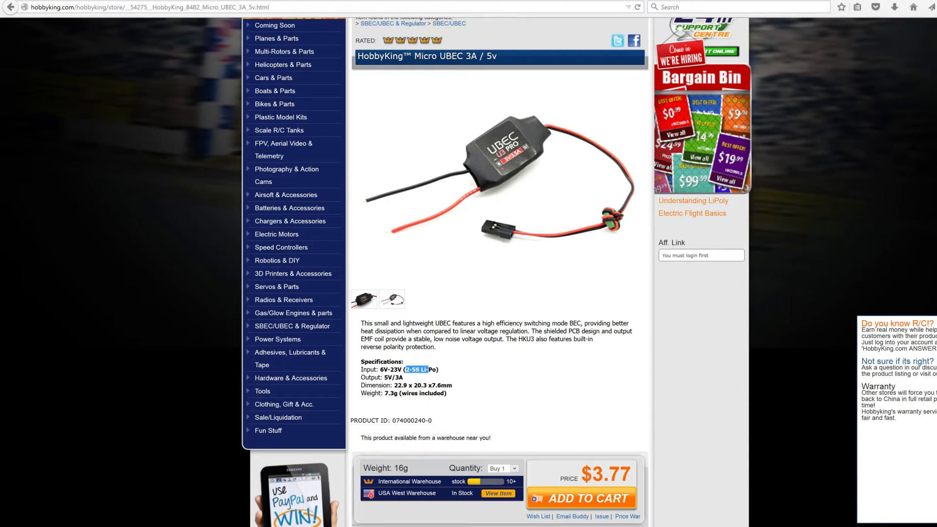
click(469, 377)
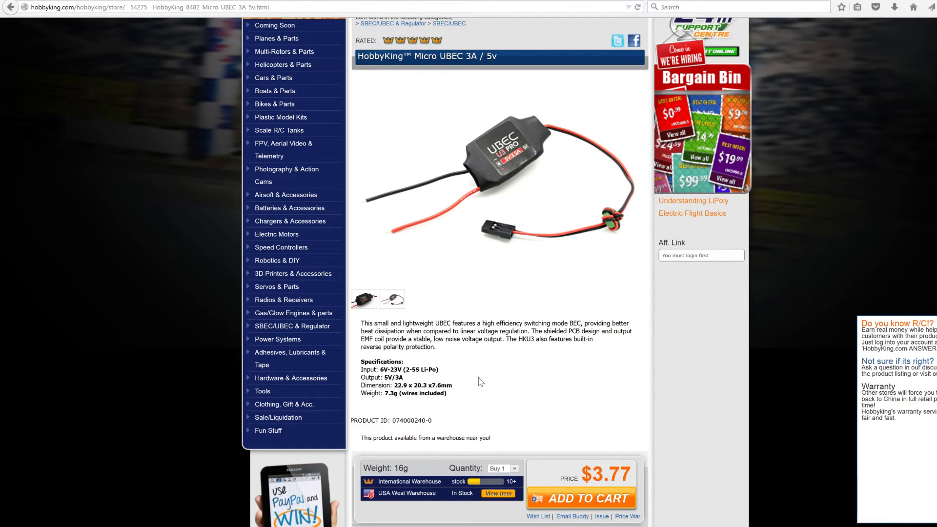
double_click(408, 369)
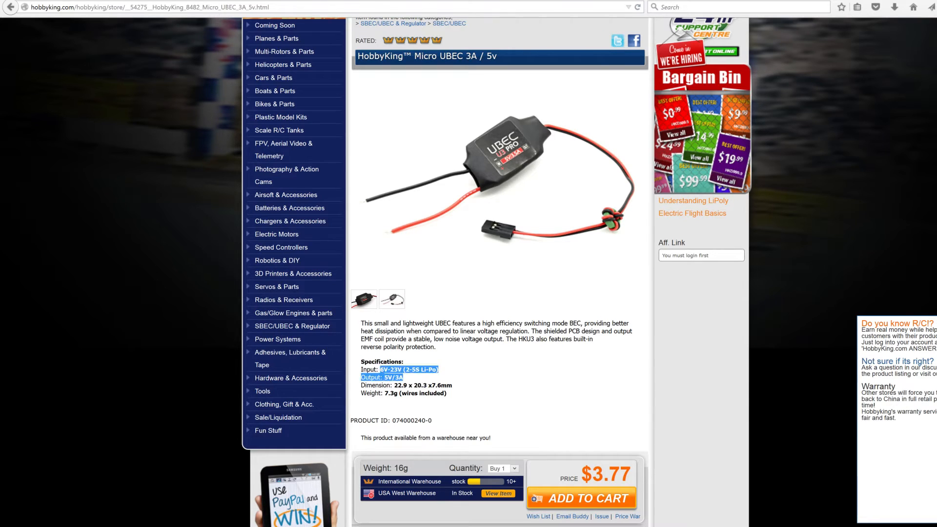
click(419, 381)
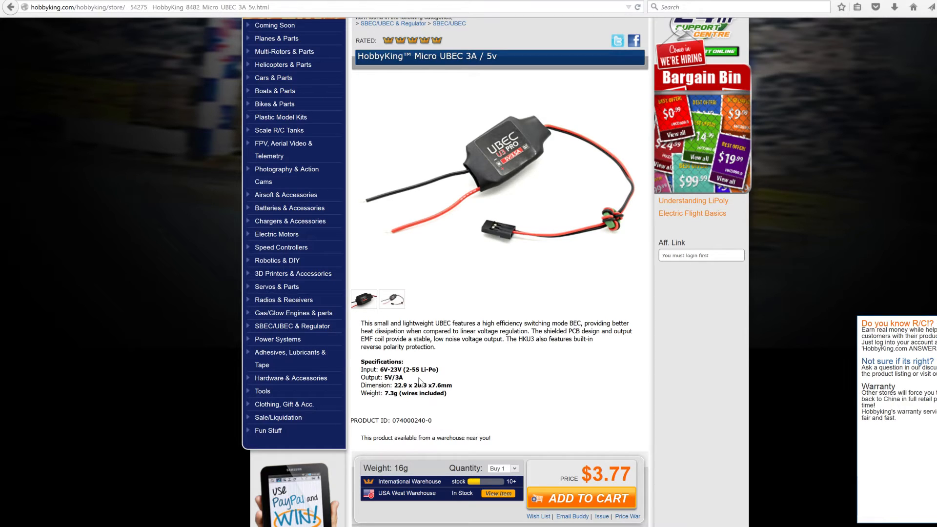
double_click(381, 377)
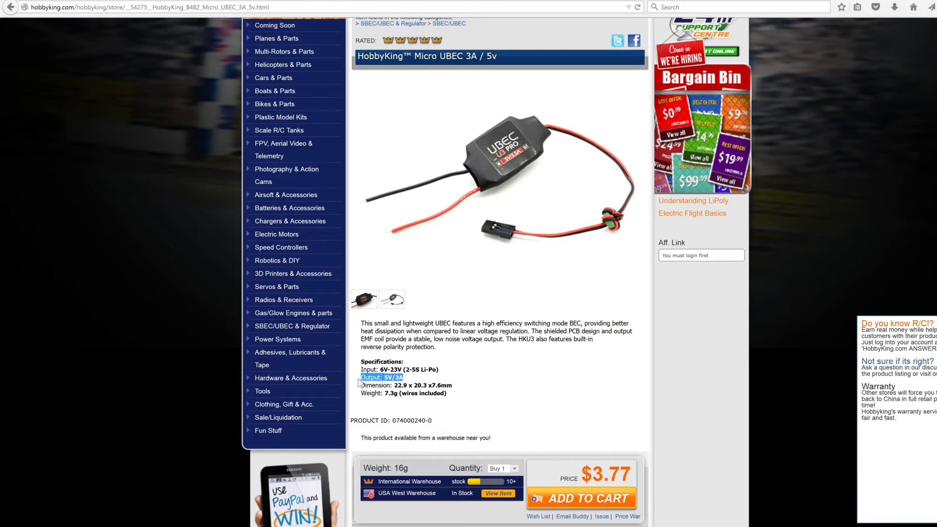
mouse_move(469, 375)
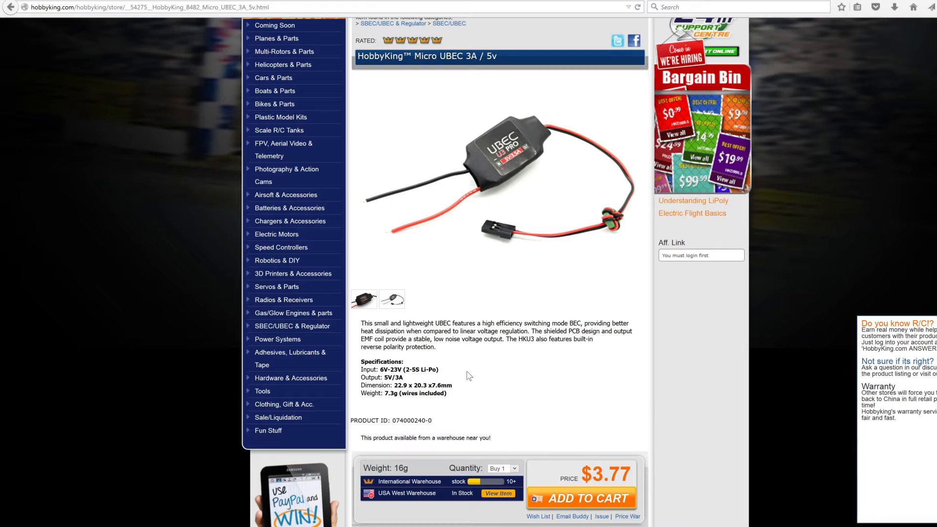
double_click(386, 378)
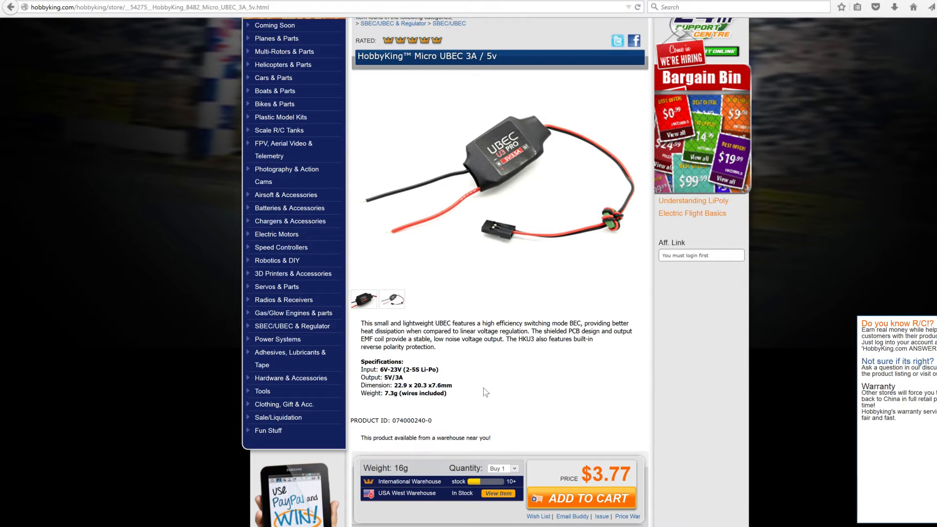
mouse_move(488, 391)
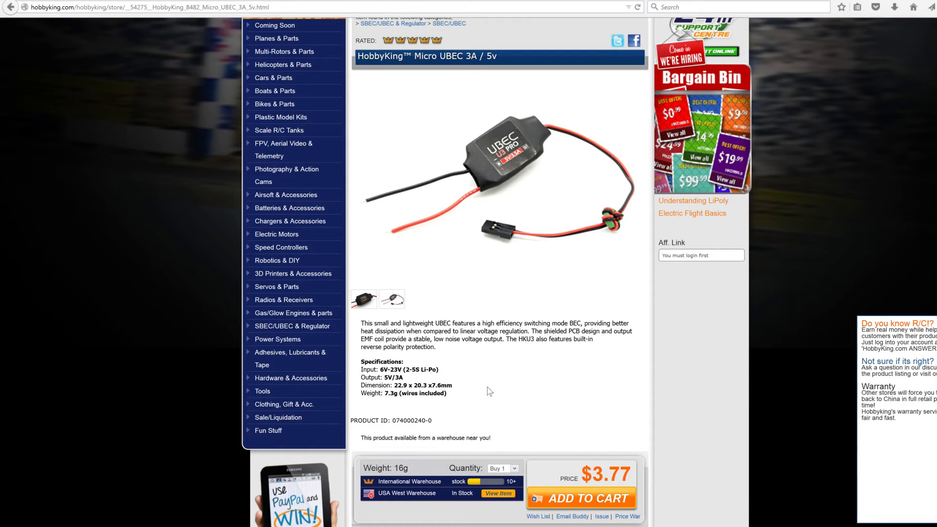
scroll(up, 3)
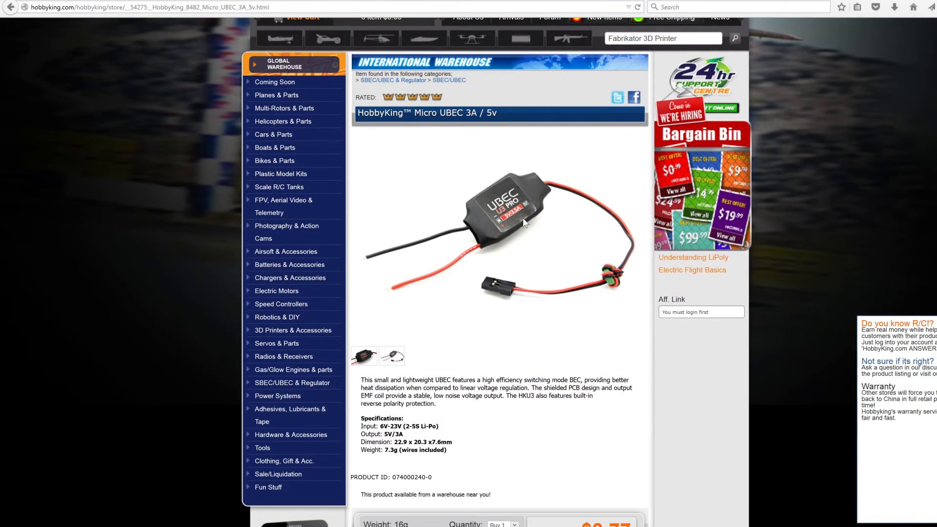
mouse_move(508, 220)
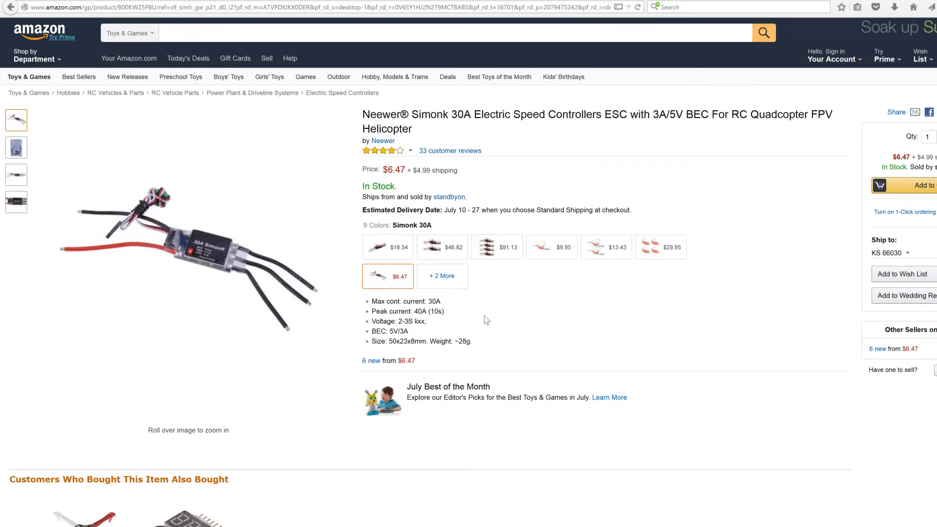
mouse_move(343, 392)
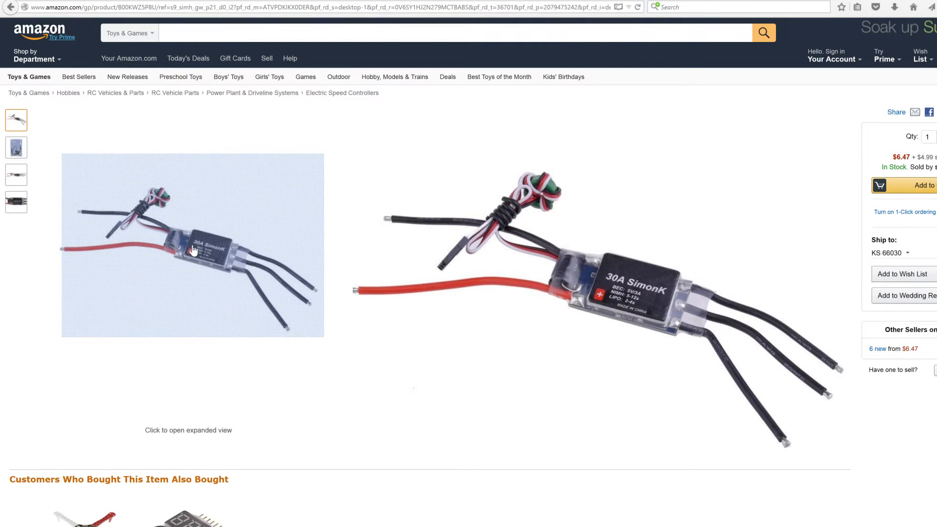
click(192, 246)
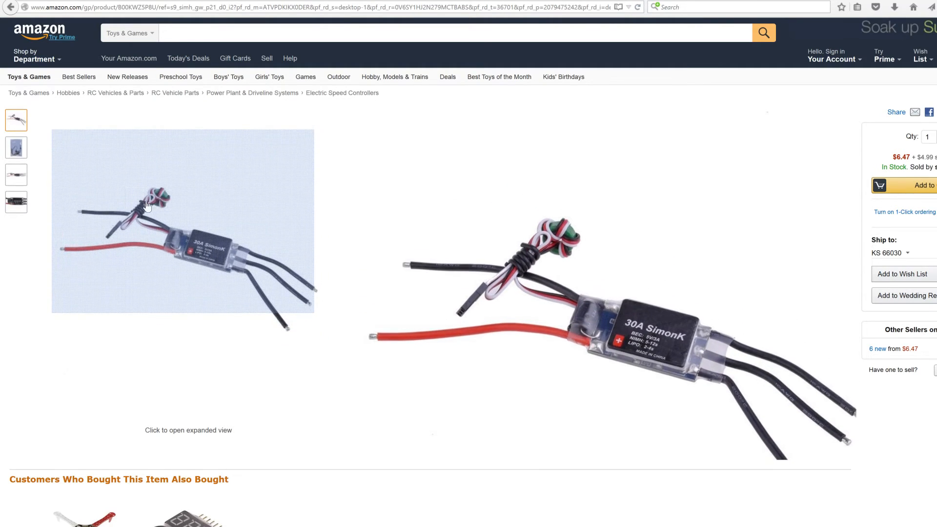
mouse_move(157, 197)
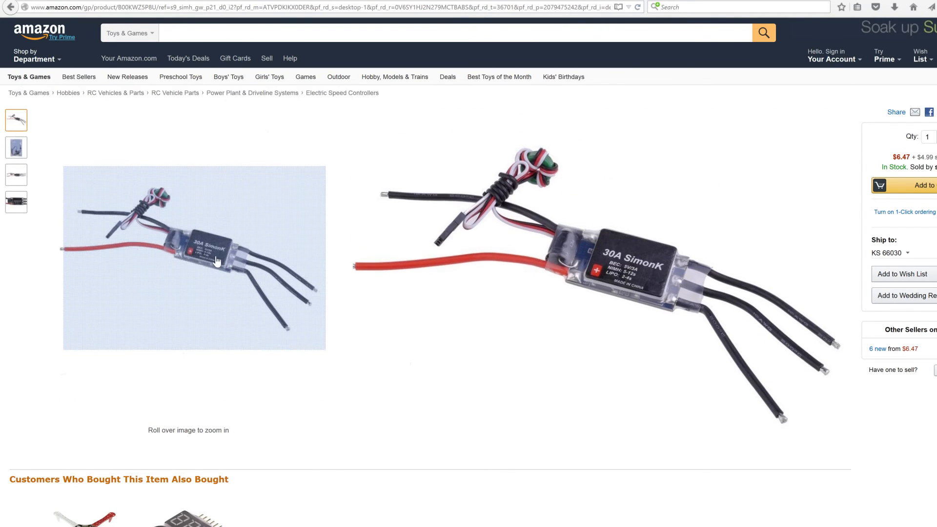
mouse_move(210, 260)
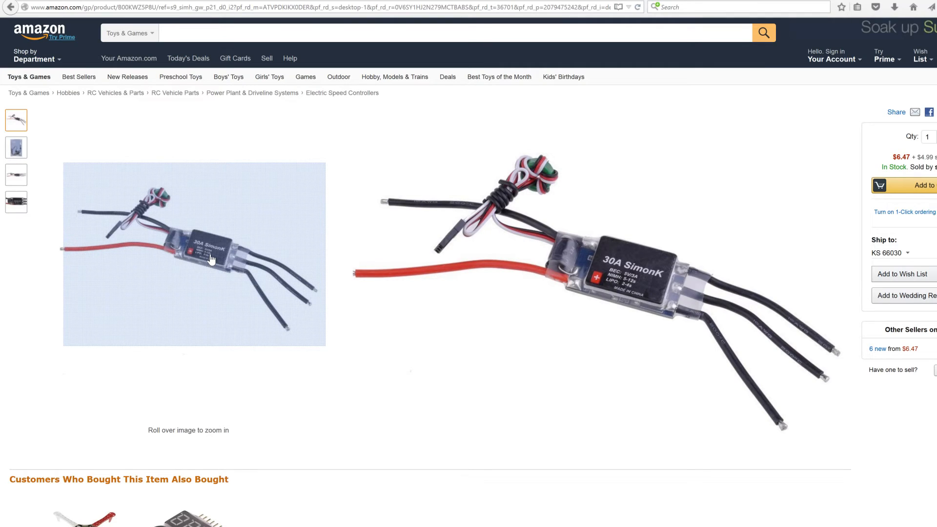
mouse_move(138, 226)
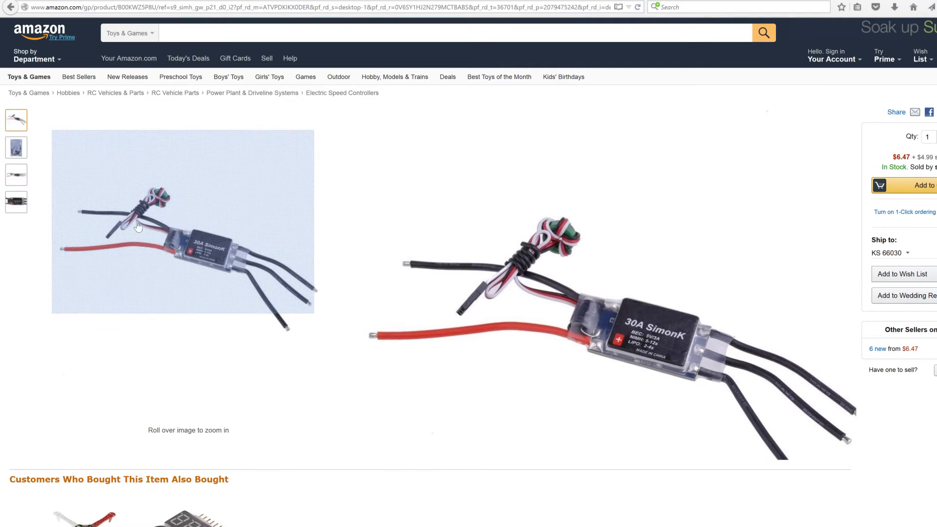
mouse_move(118, 232)
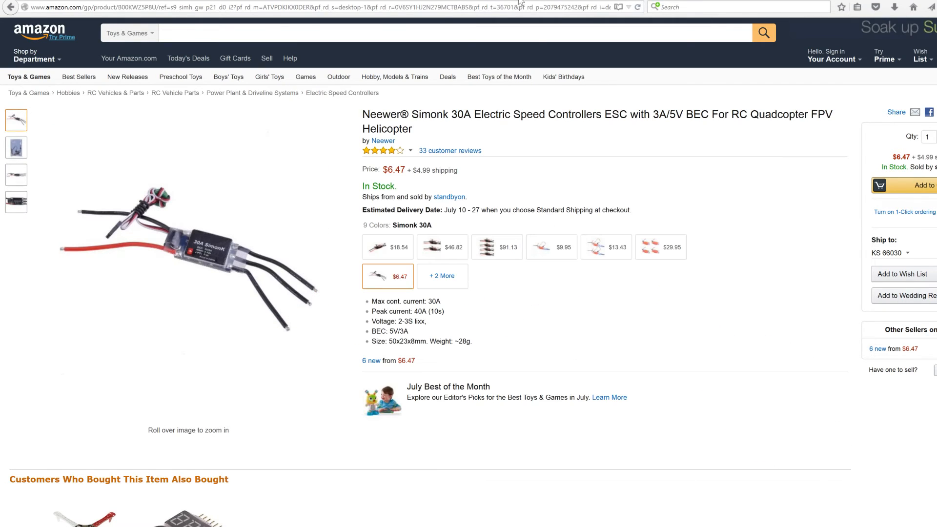
mouse_move(399, 284)
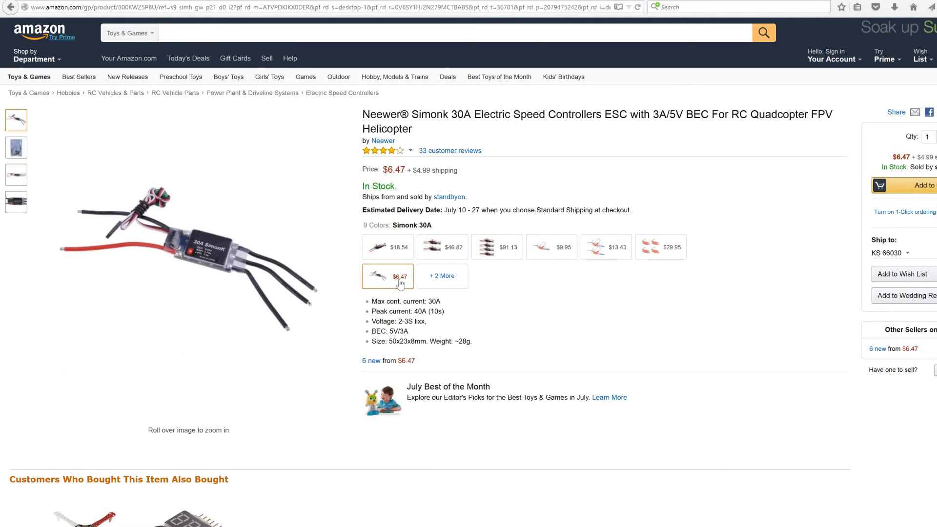
mouse_move(418, 359)
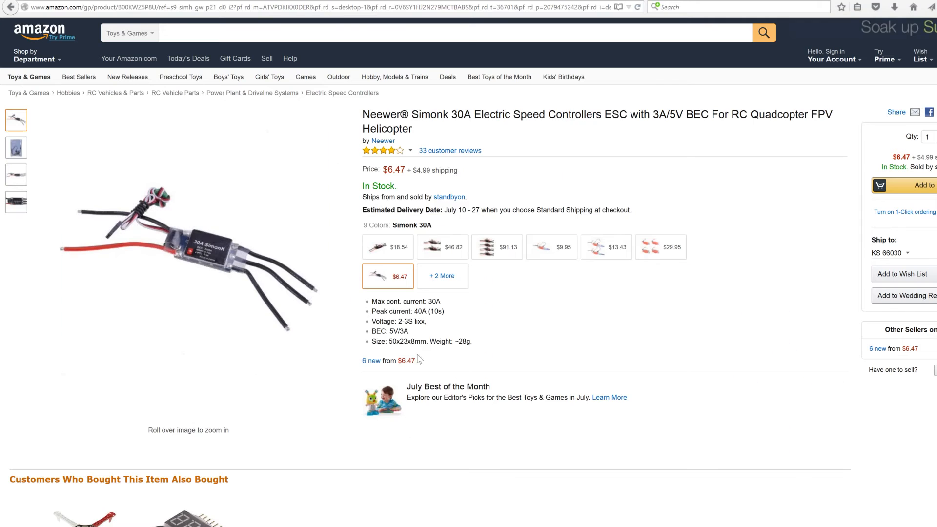
mouse_move(667, 365)
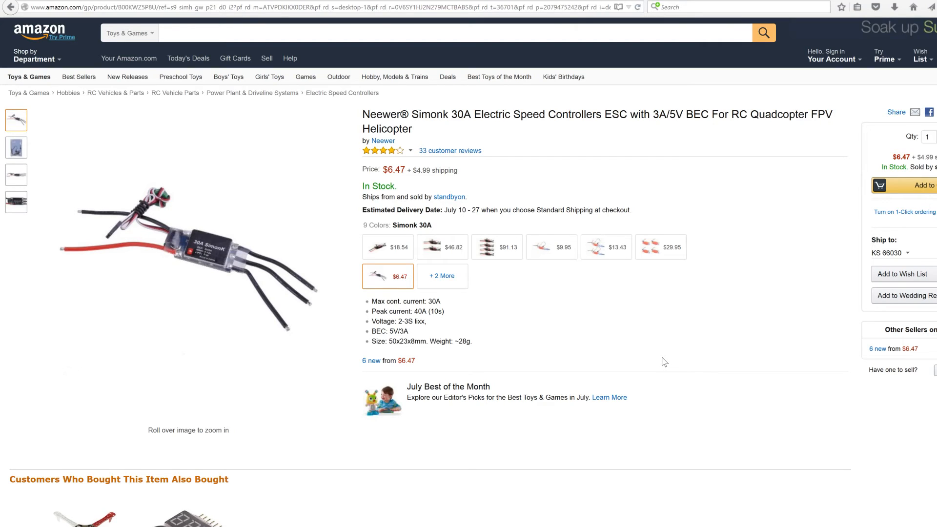
mouse_move(652, 345)
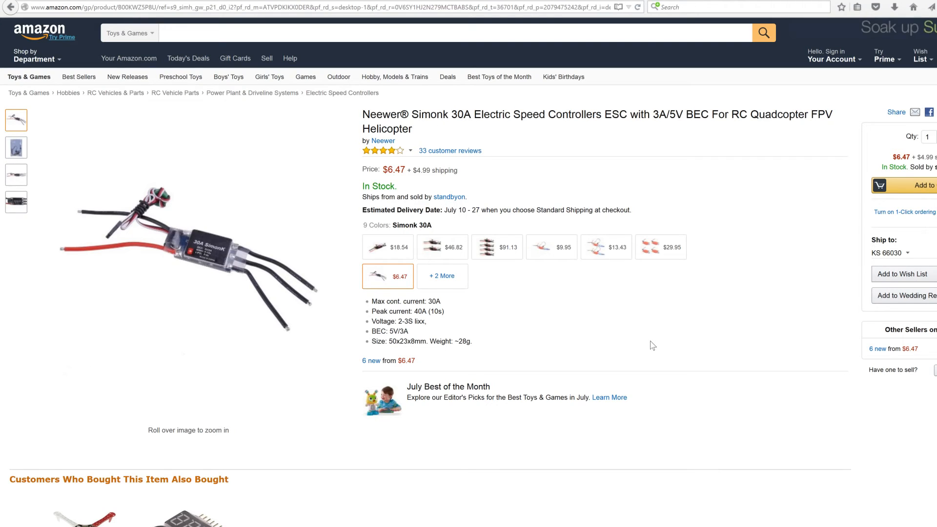
mouse_move(645, 281)
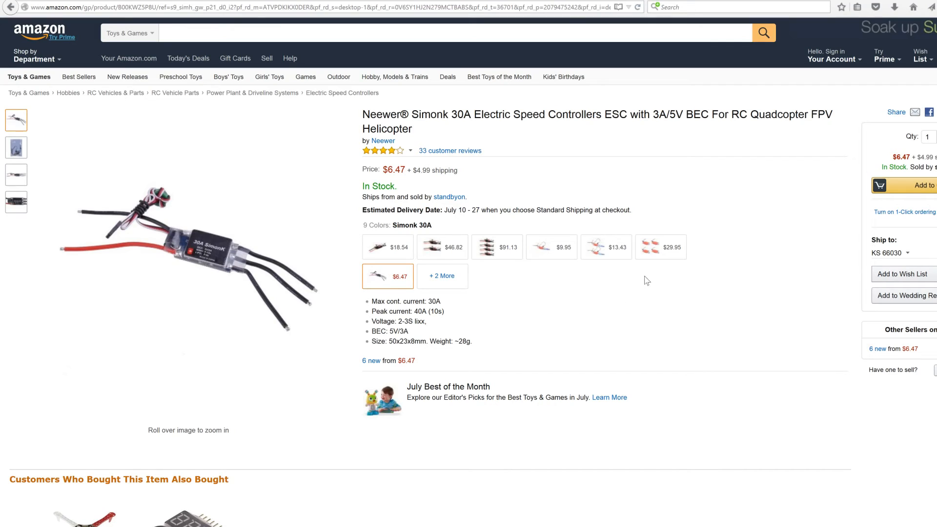
mouse_move(546, 359)
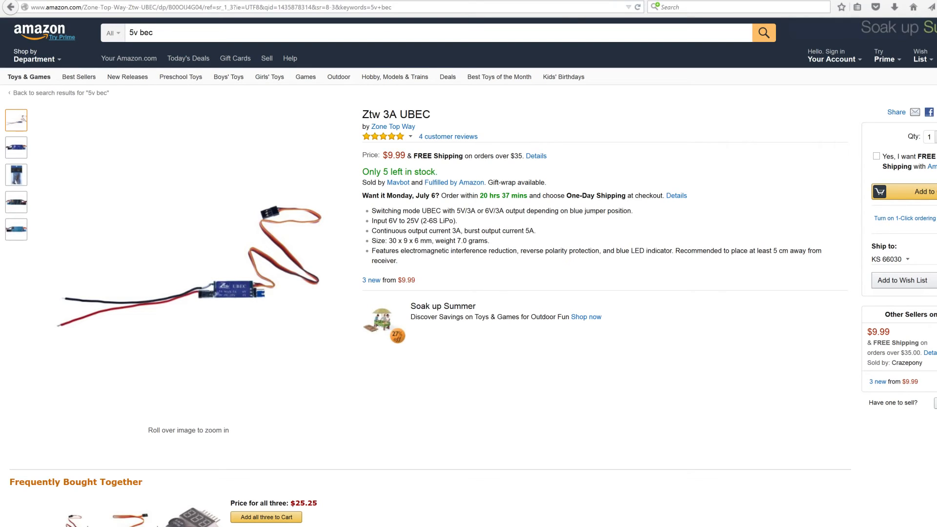
mouse_move(523, 369)
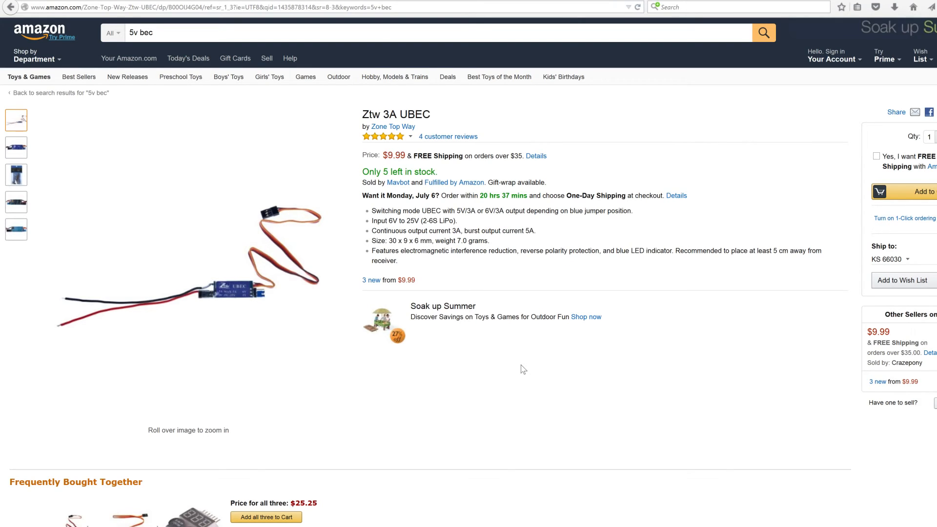
mouse_move(389, 146)
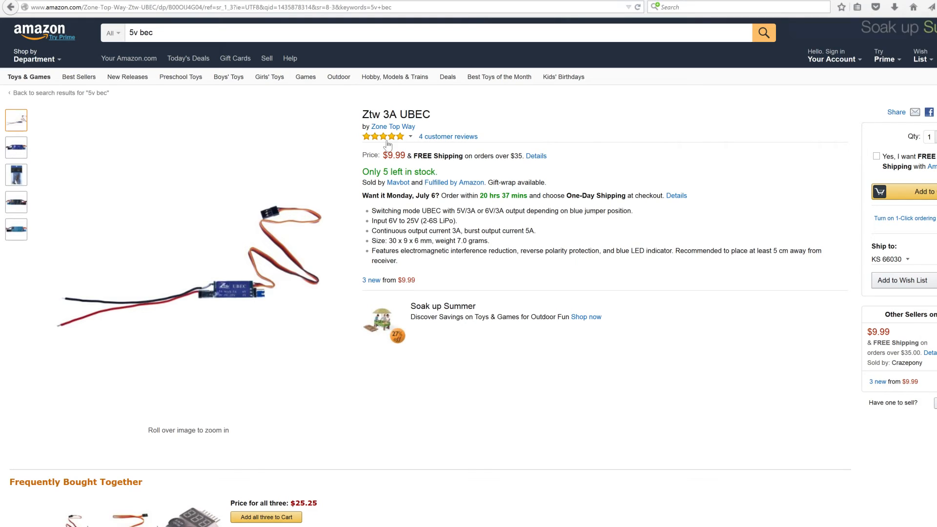
mouse_move(489, 379)
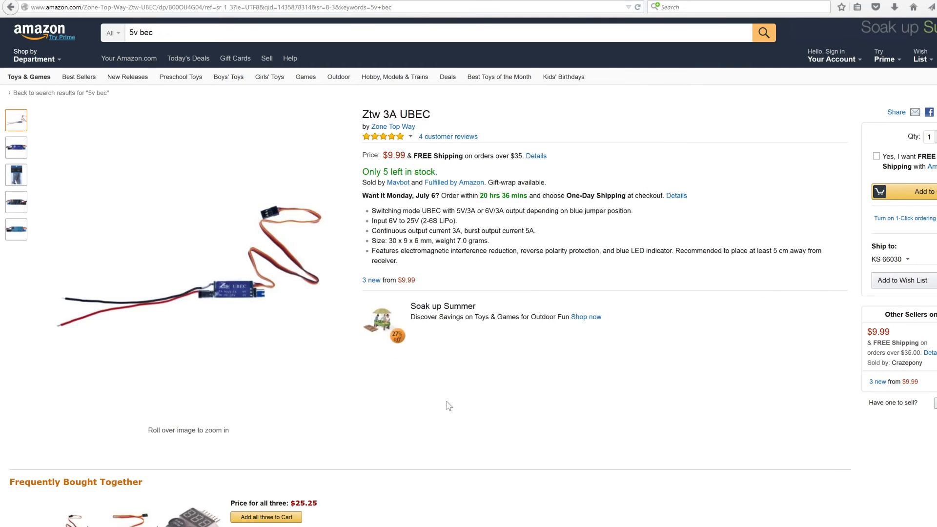
mouse_move(547, 234)
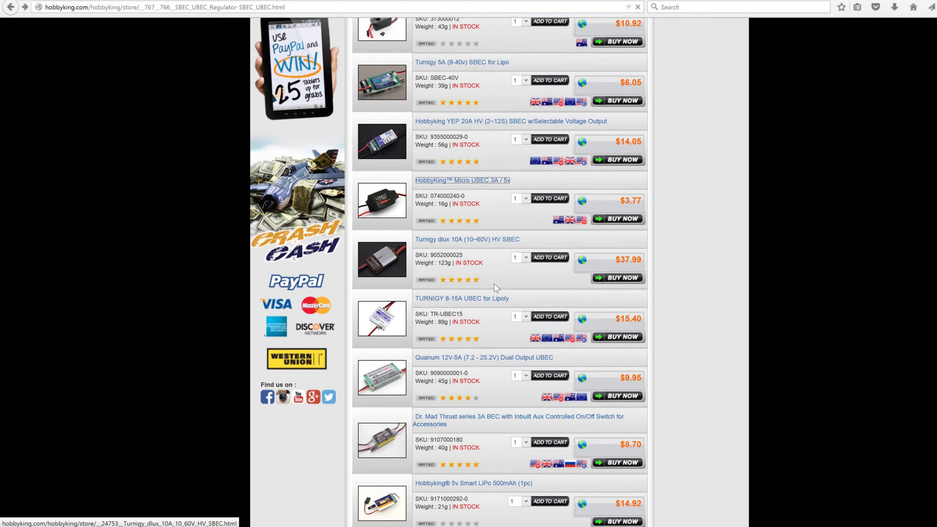
Review the HobbyKing Micro UBEC 3A / 5v specs, then scroll the list to the X3 and X9 PRO UBECs.
click(462, 180)
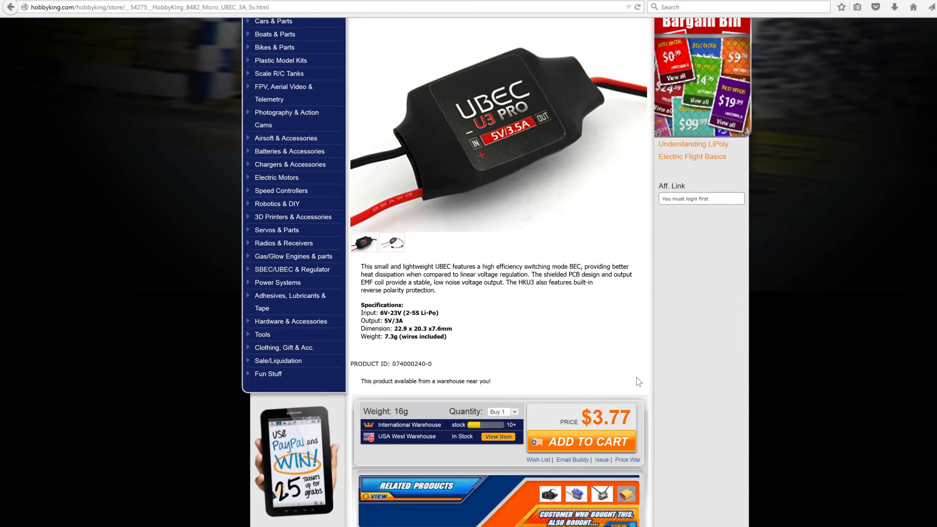
scroll(down, 3)
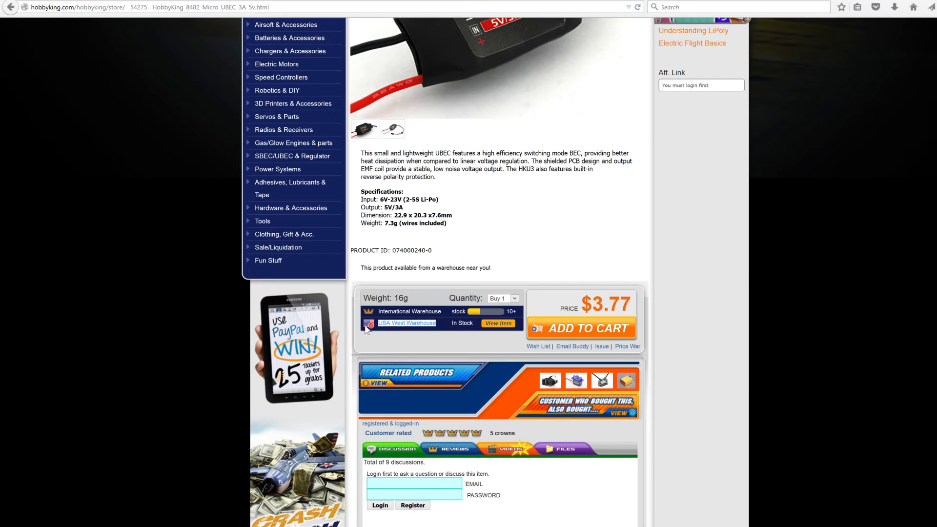
mouse_move(483, 353)
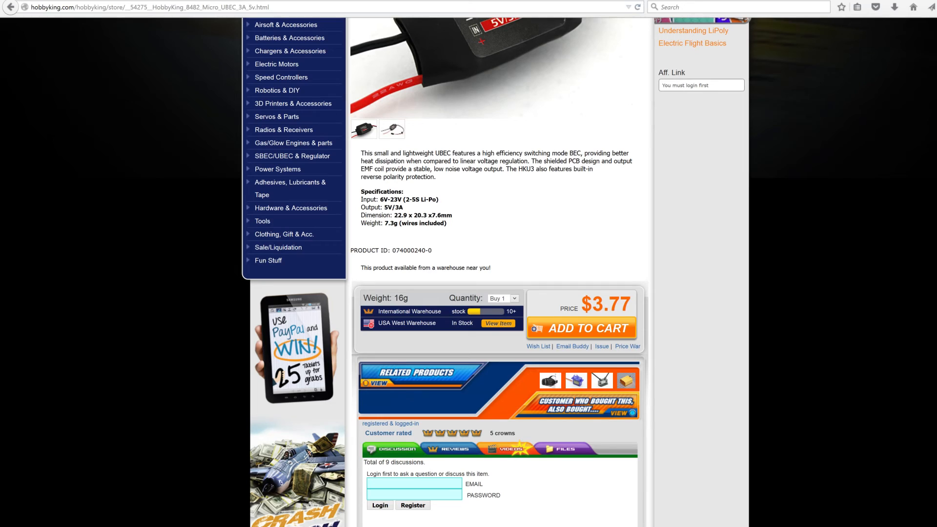
mouse_move(573, 316)
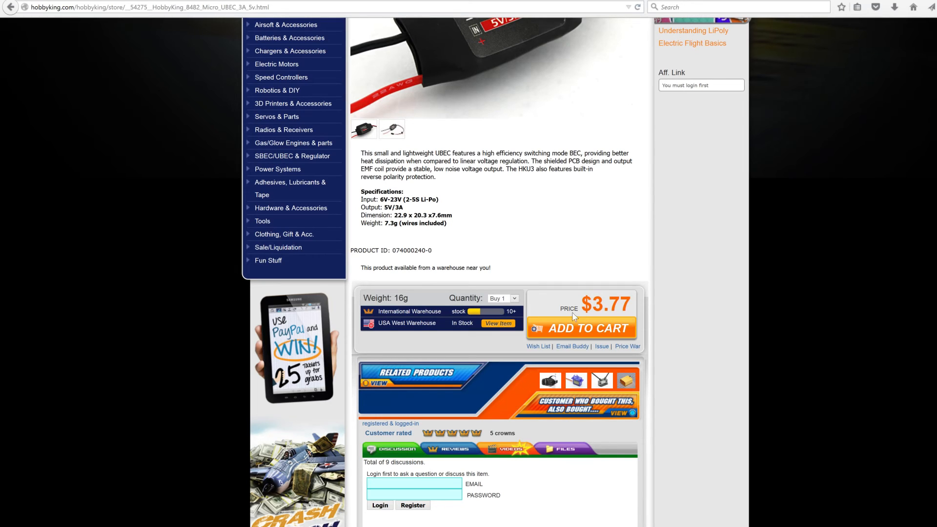
mouse_move(611, 329)
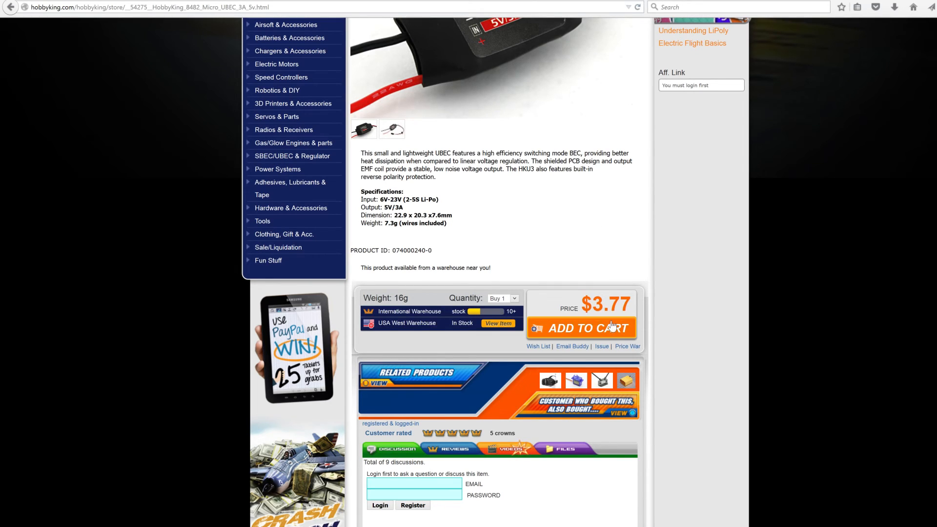
mouse_move(687, 312)
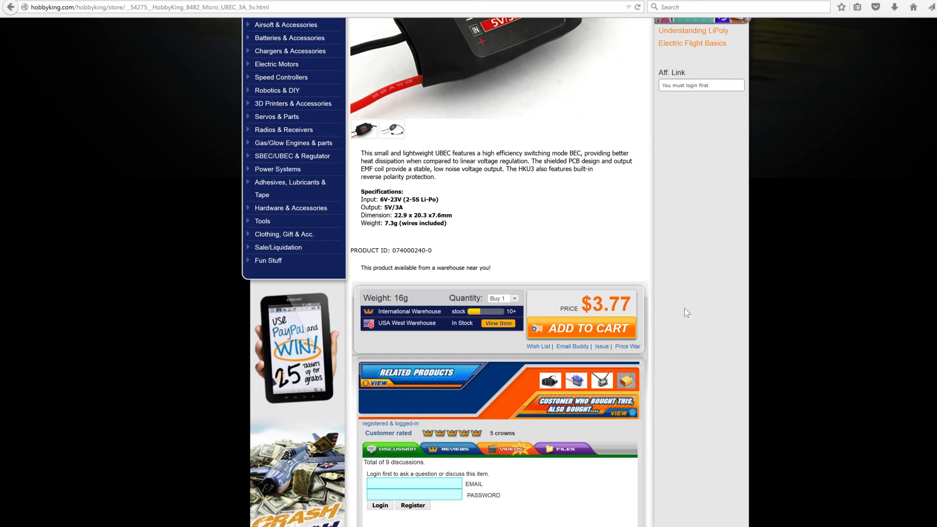
mouse_move(565, 306)
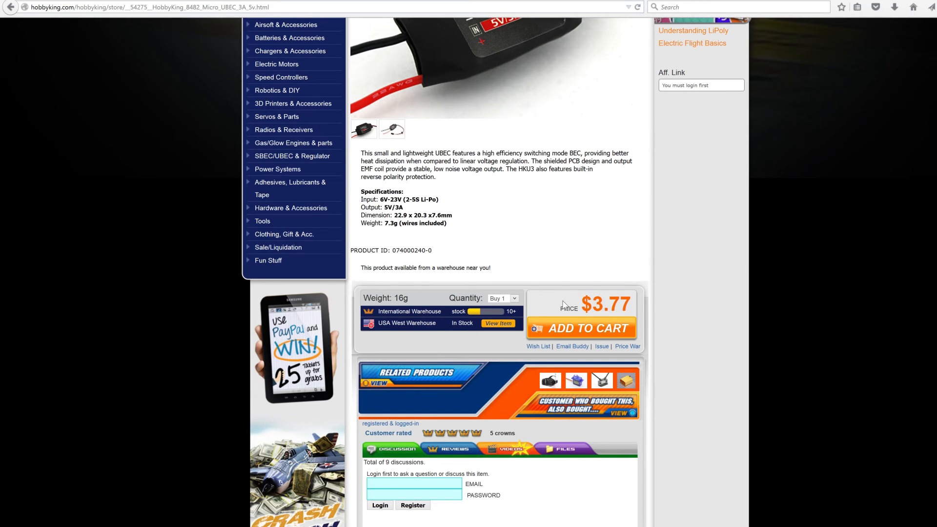
scroll(down, 3)
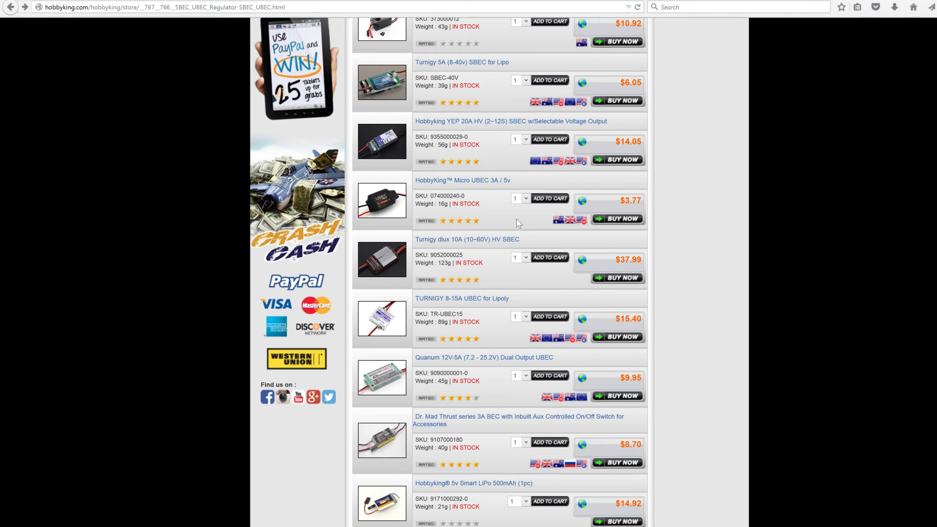
scroll(down, 3)
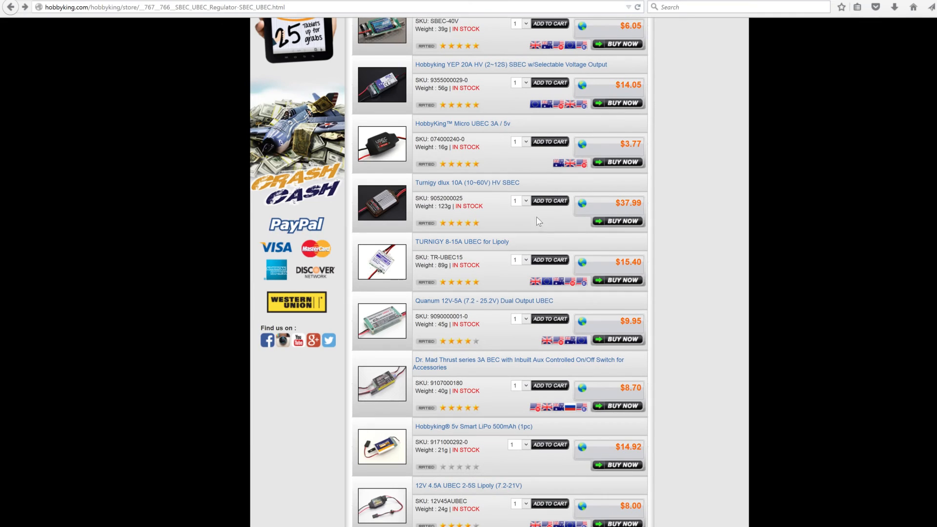
mouse_move(681, 281)
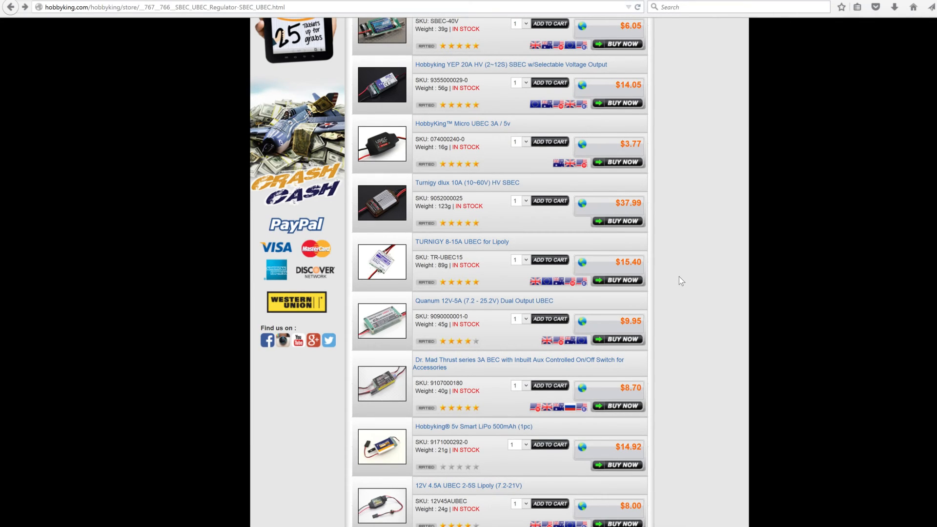
scroll(down, 3)
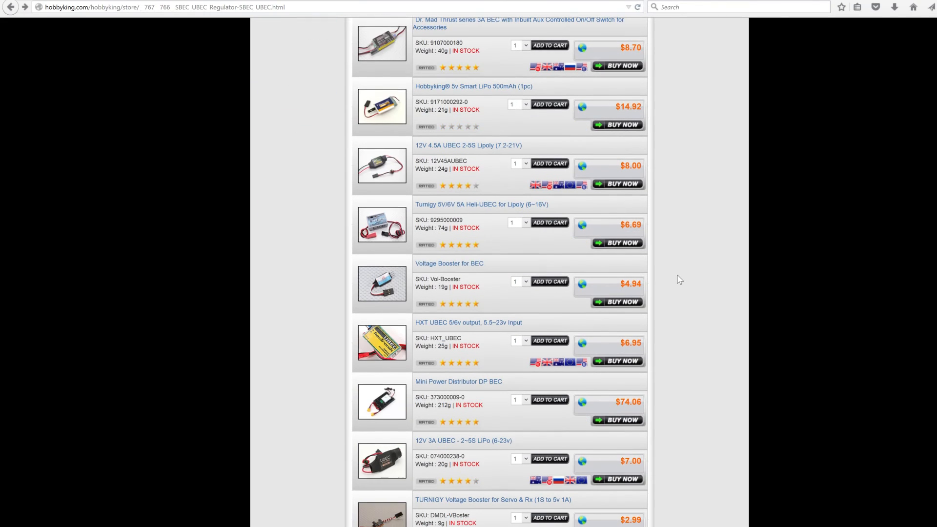
scroll(down, 3)
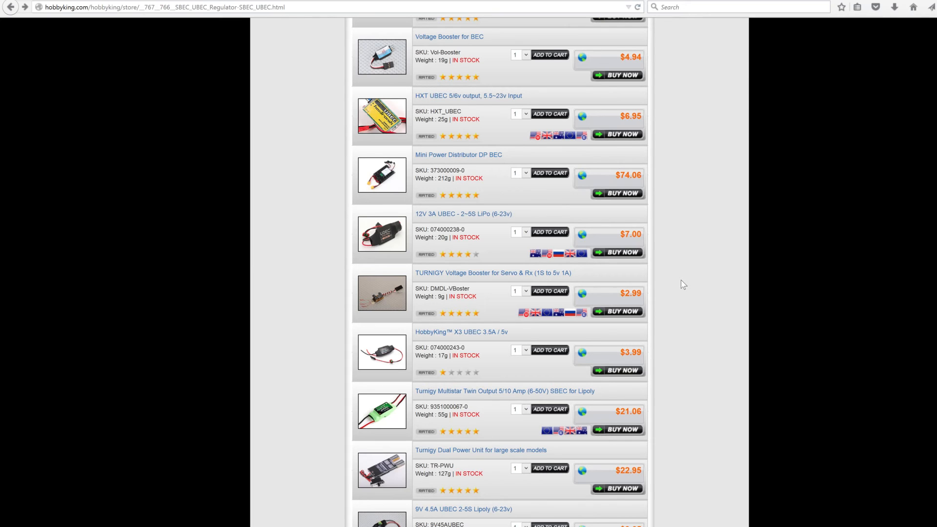
mouse_move(686, 293)
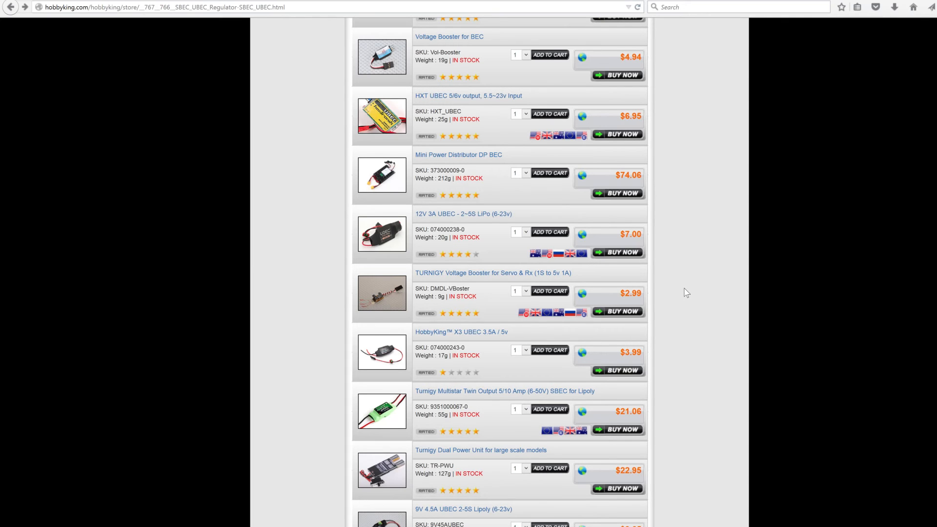
scroll(down, 3)
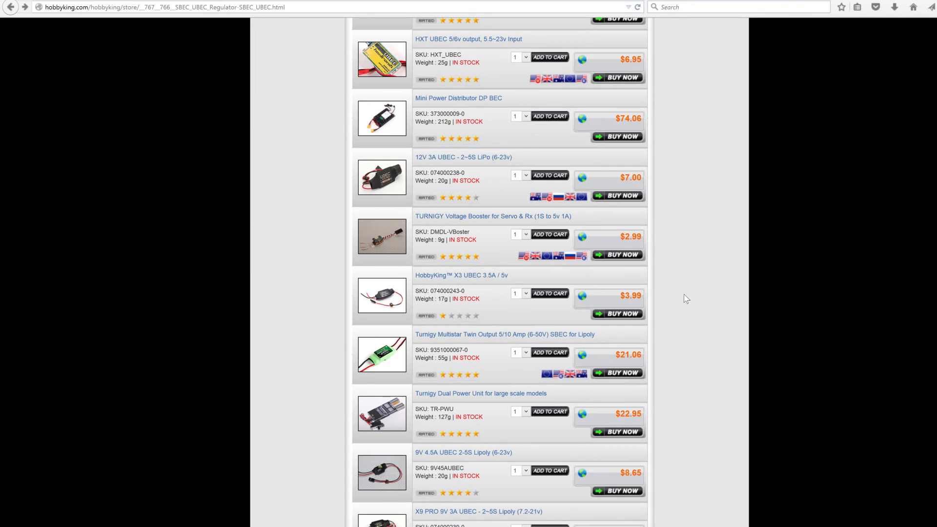
mouse_move(692, 406)
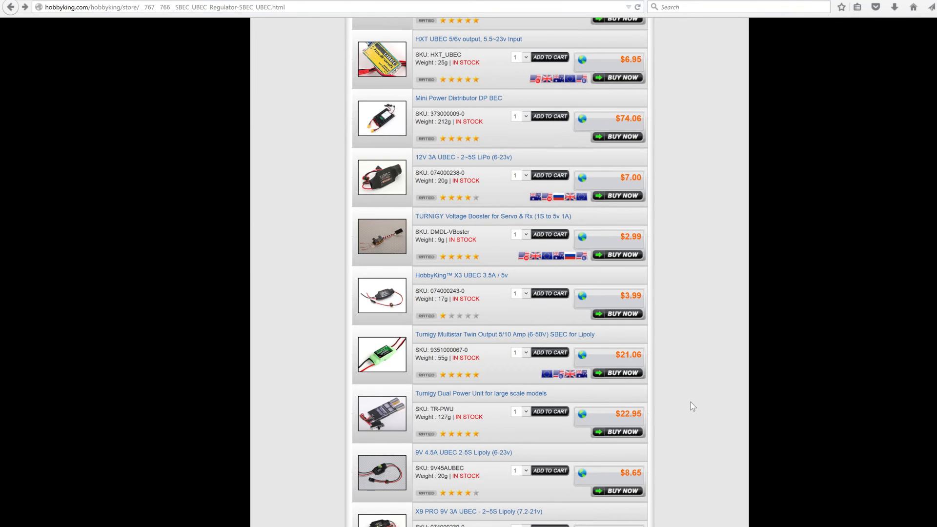
scroll(down, 3)
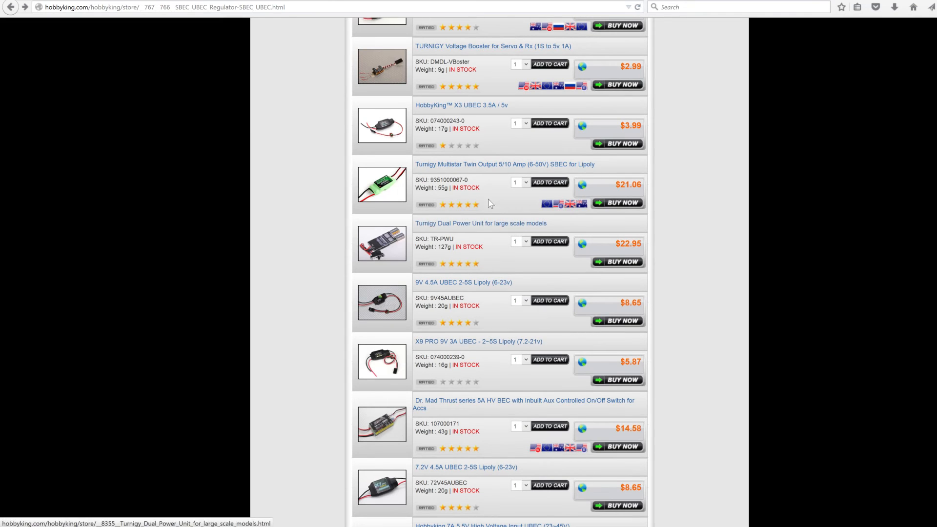
Read the Turnigy Multistar Twin Output 5/10A SBEC page's Discussion and Customer Reviews sections.
click(505, 164)
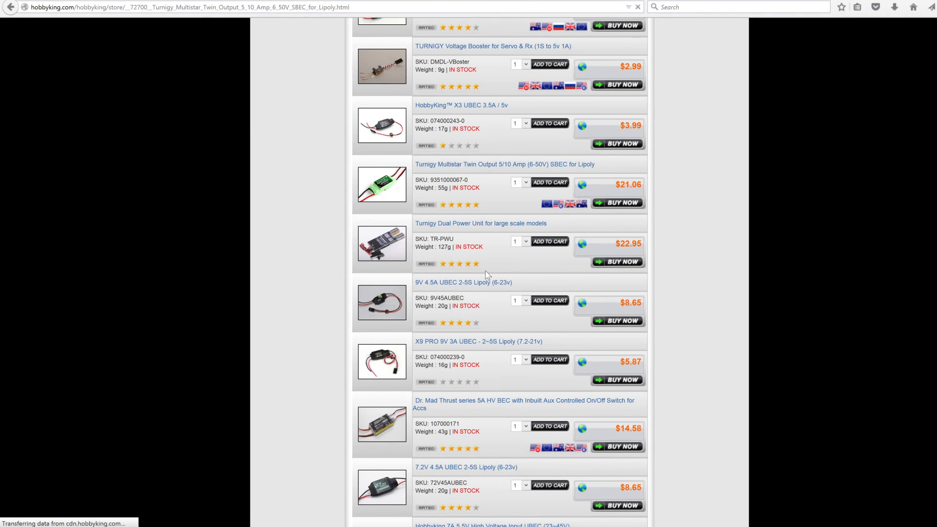
scroll(down, 3)
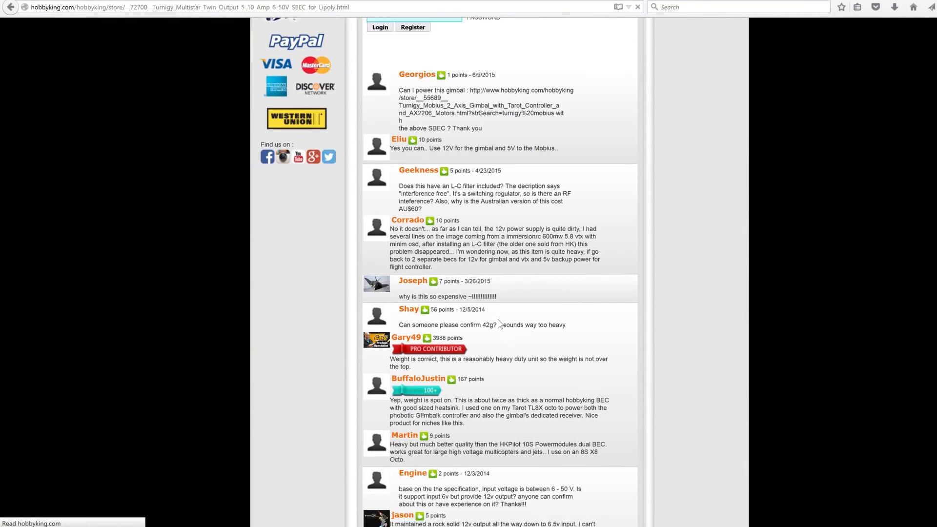
scroll(down, 3)
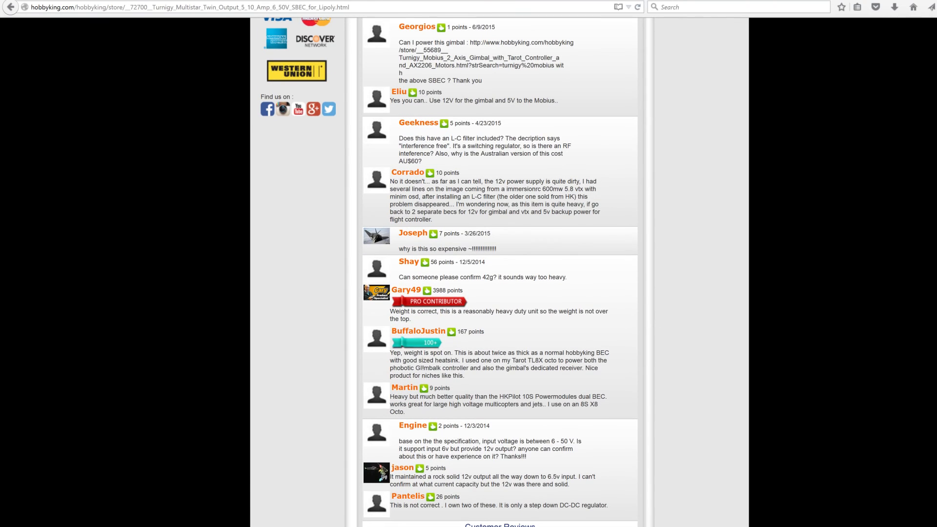
scroll(up, 3)
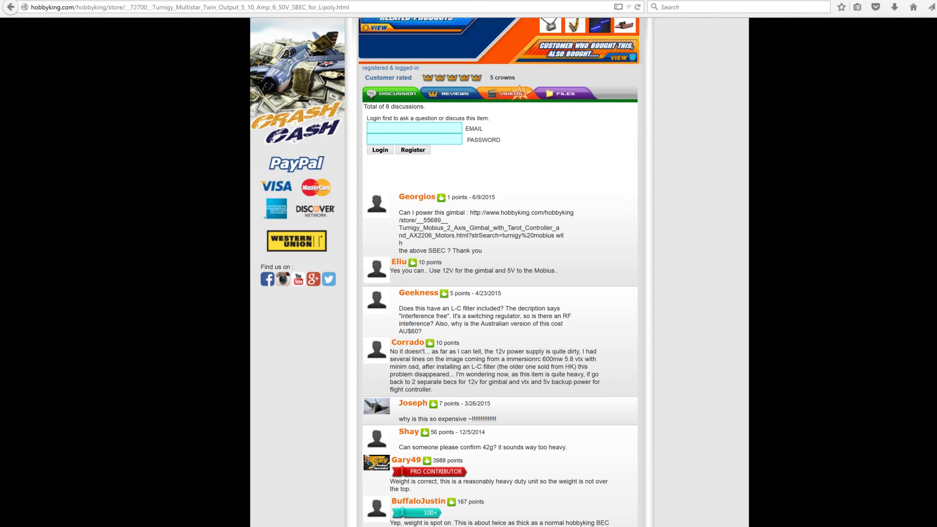
scroll(down, 3)
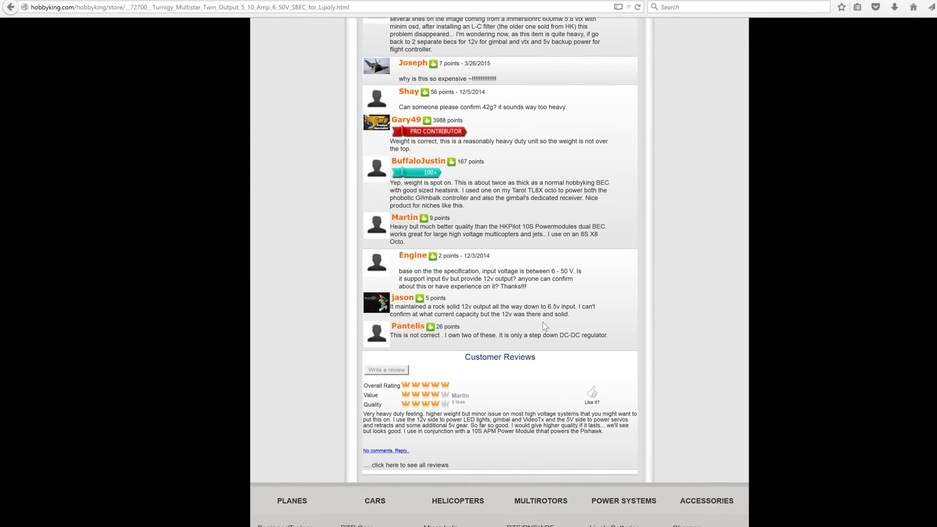
scroll(up, 3)
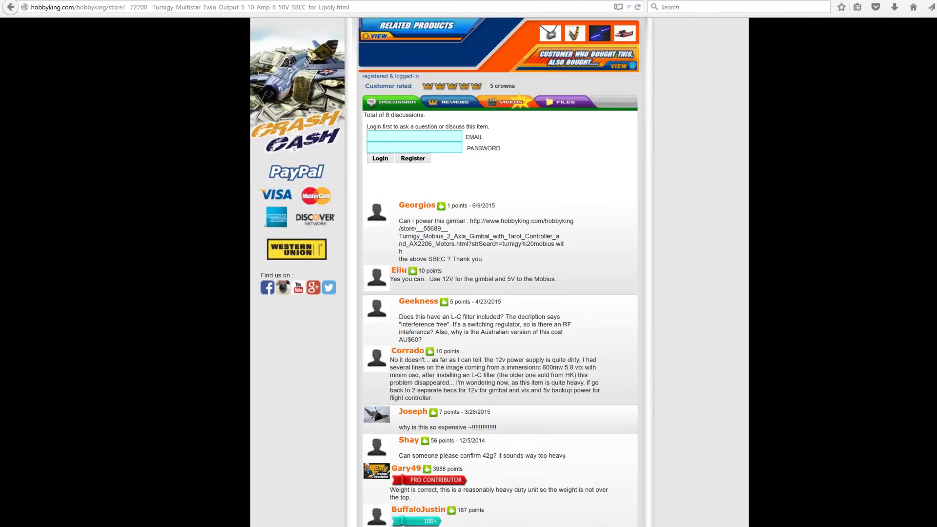
scroll(down, 3)
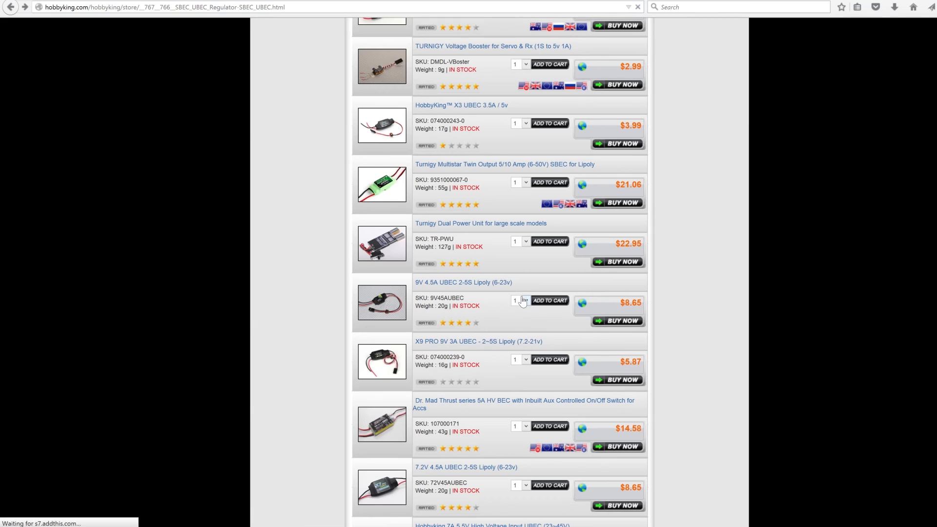
Return to the SBEC/UBEC list and open the HobbyKing X3 UBEC 3.5A / 5v product.
scroll(up, 3)
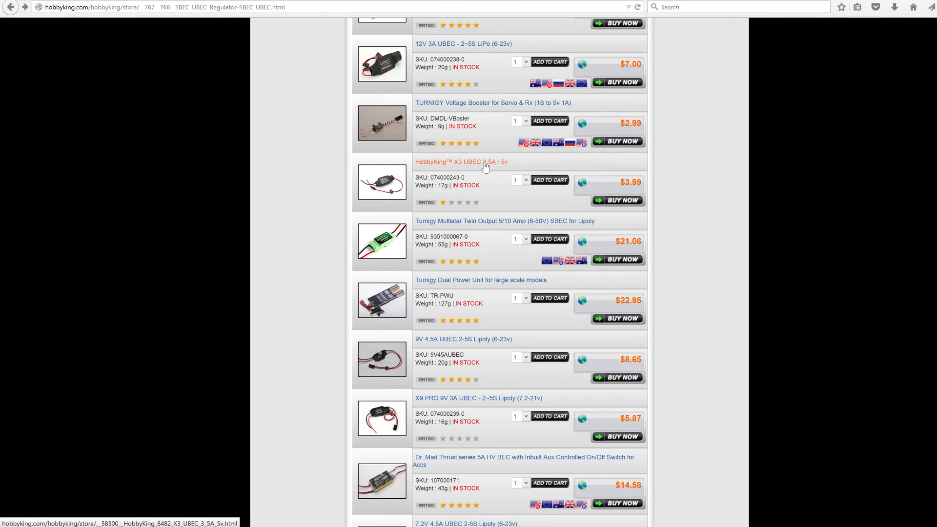
click(461, 162)
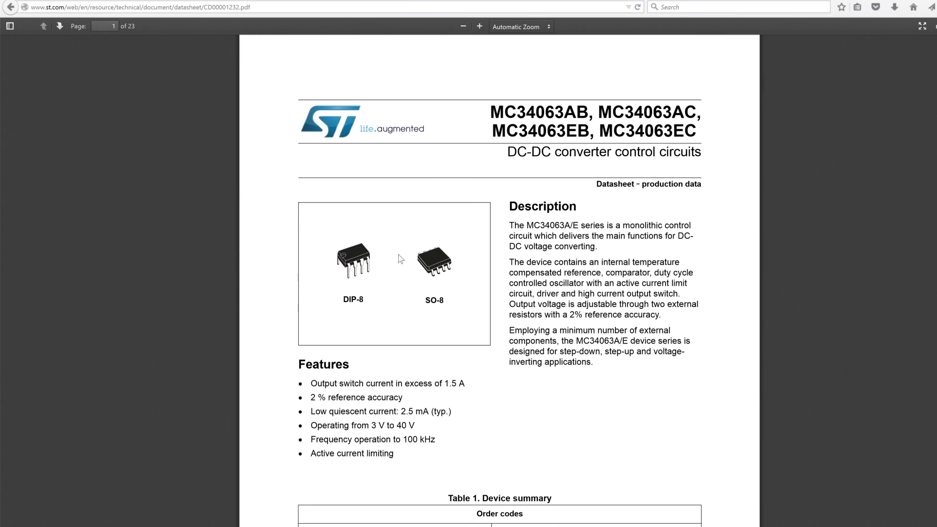
mouse_move(349, 271)
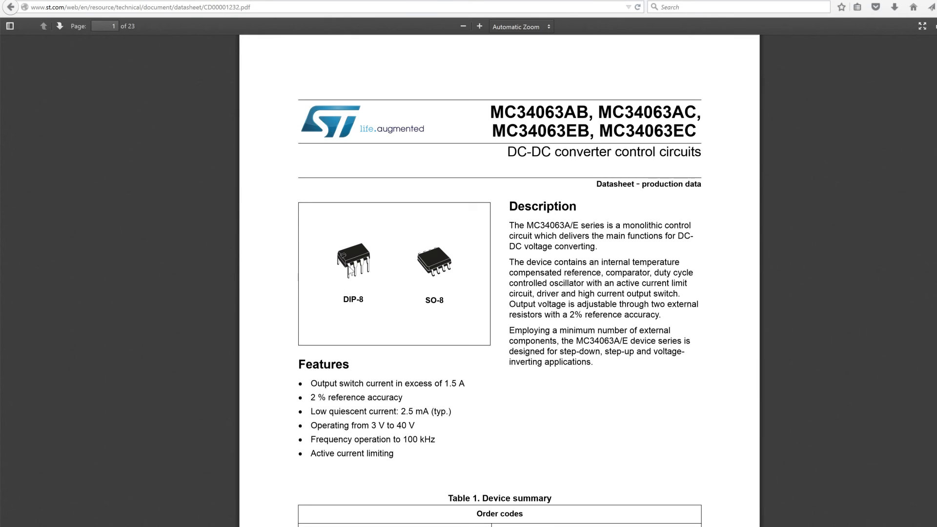
mouse_move(383, 304)
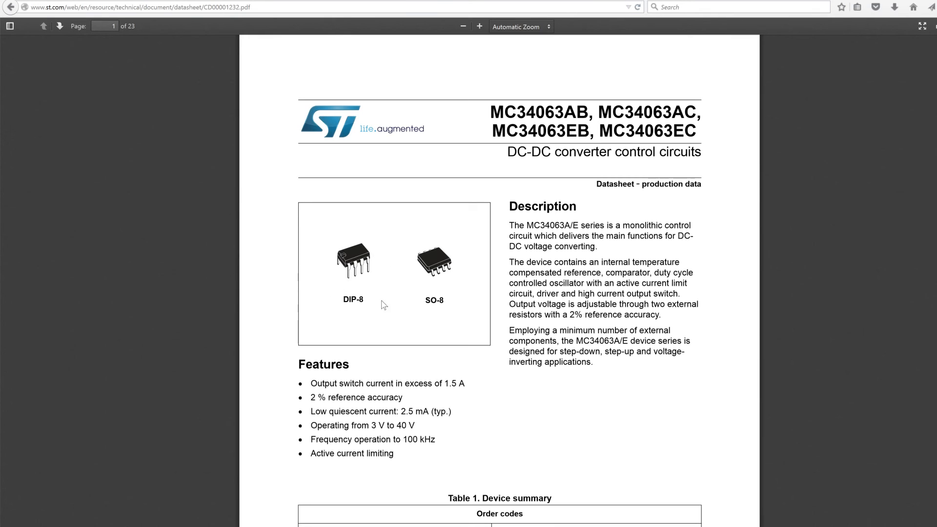
mouse_move(512, 433)
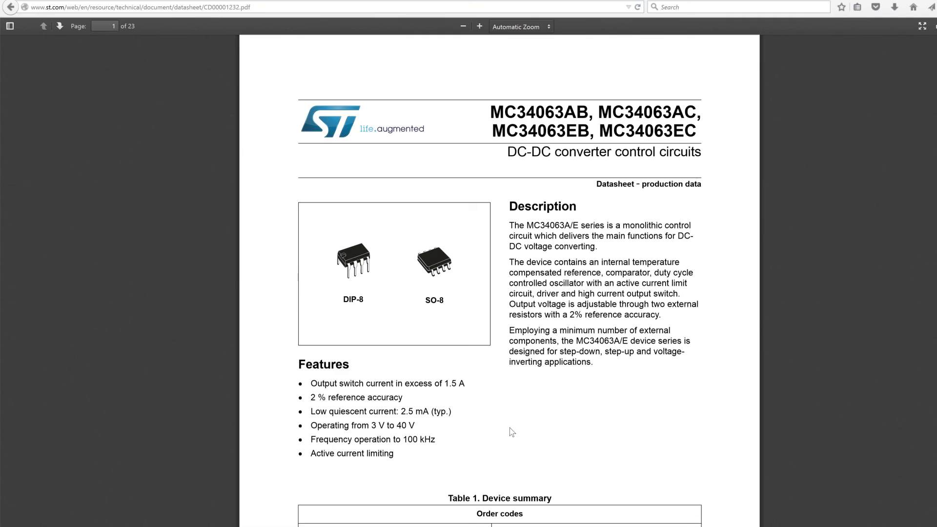
mouse_move(573, 419)
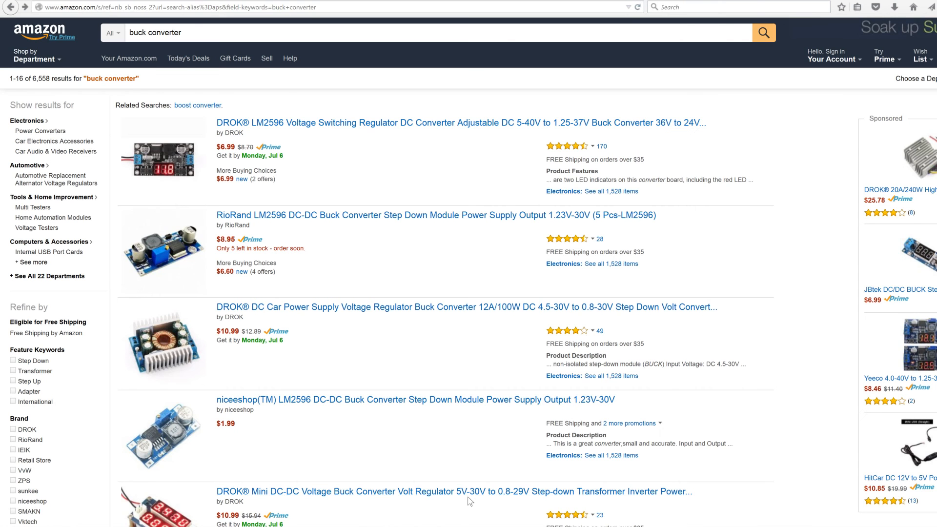
Scroll through Amazon's 'buck converter' results listing LM2596 step-down modules.
scroll(down, 3)
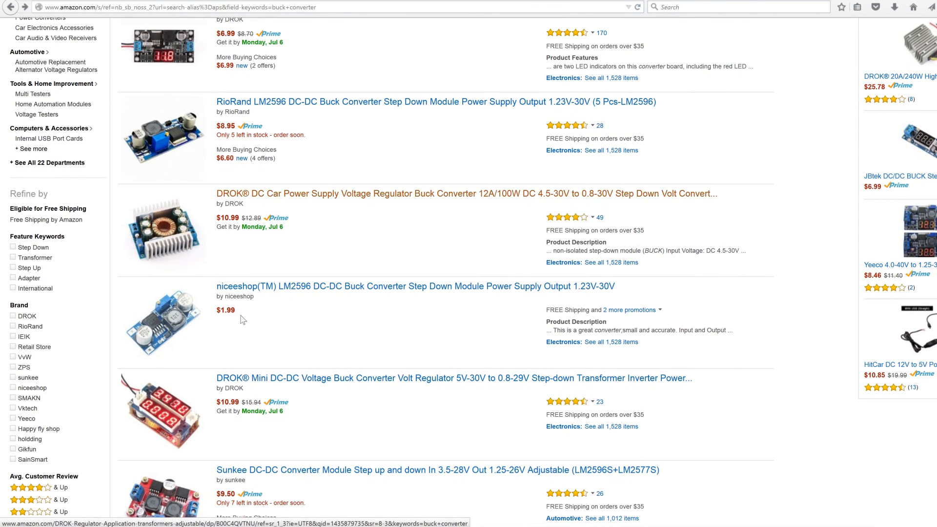
mouse_move(33, 93)
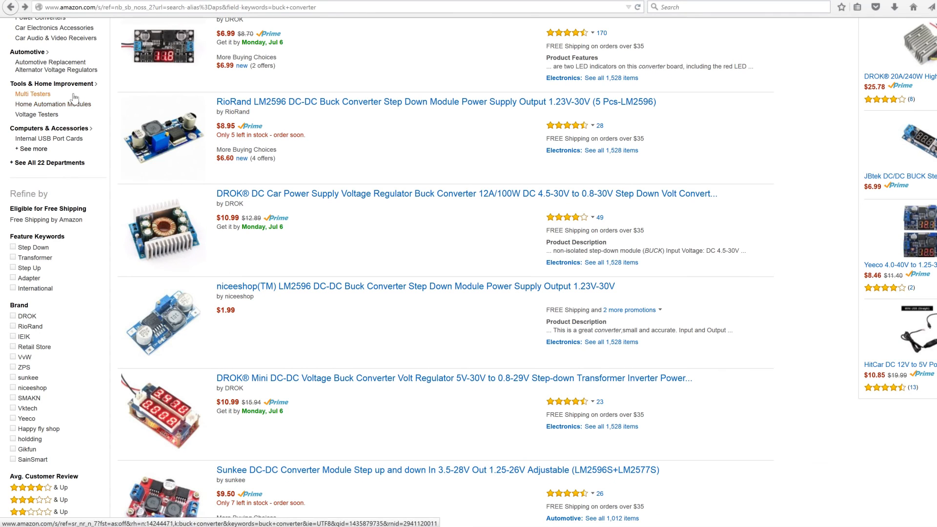
mouse_move(167, 112)
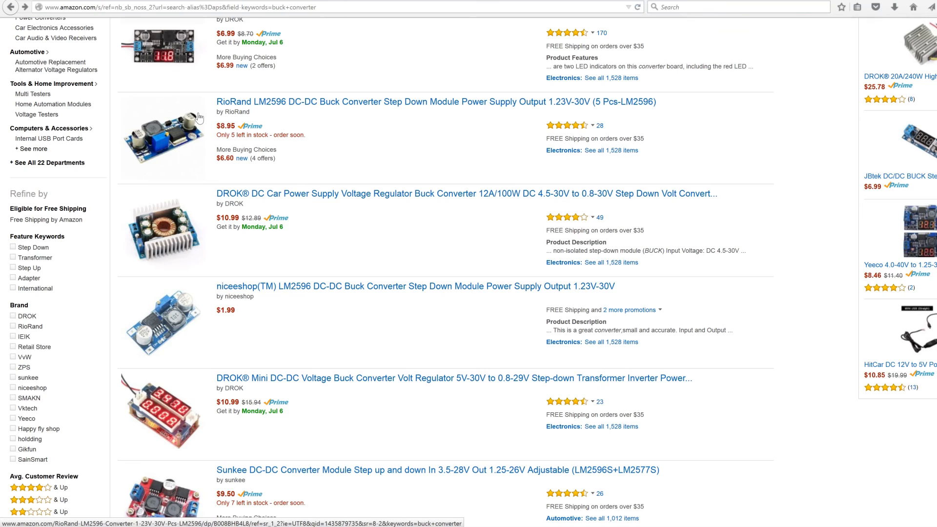
mouse_move(138, 146)
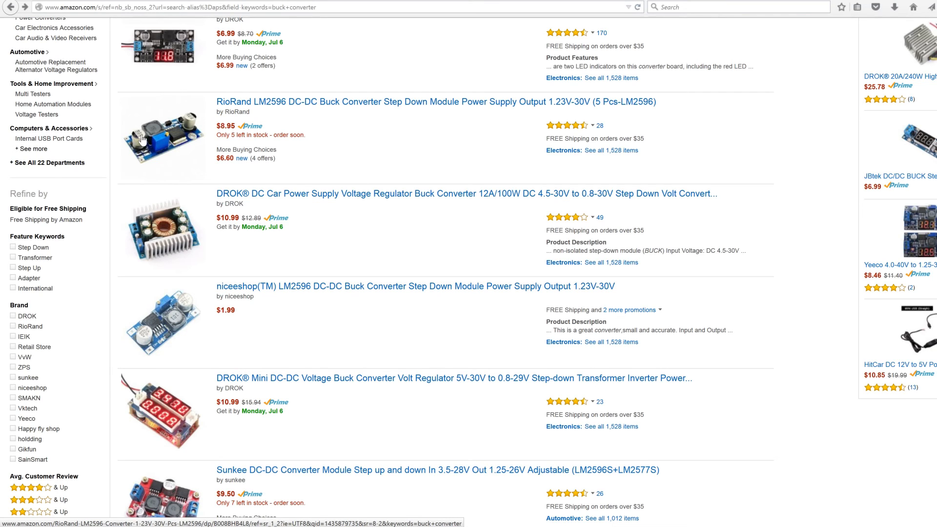
mouse_move(170, 137)
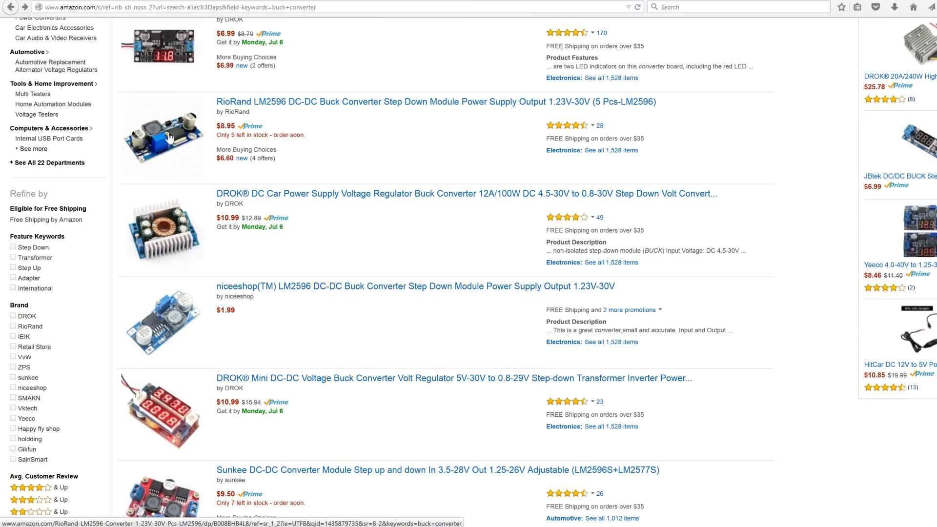
mouse_move(136, 142)
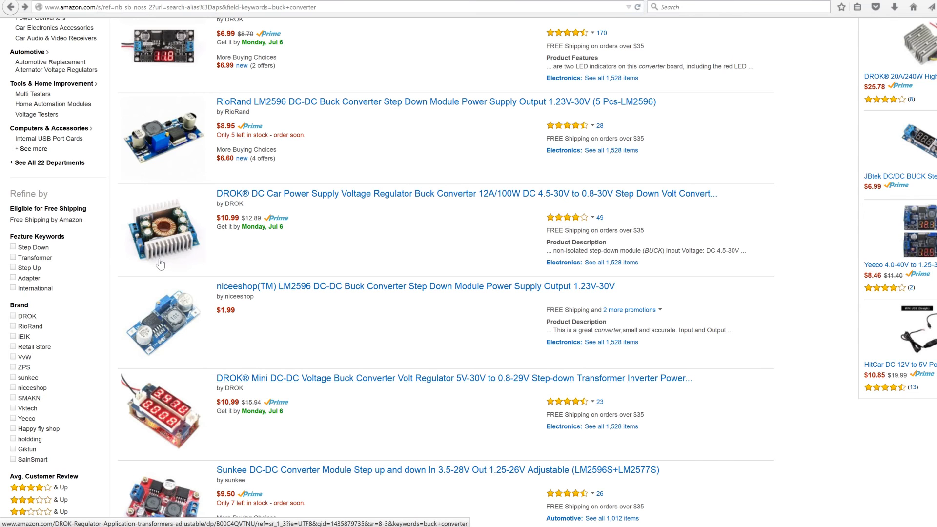
mouse_move(187, 263)
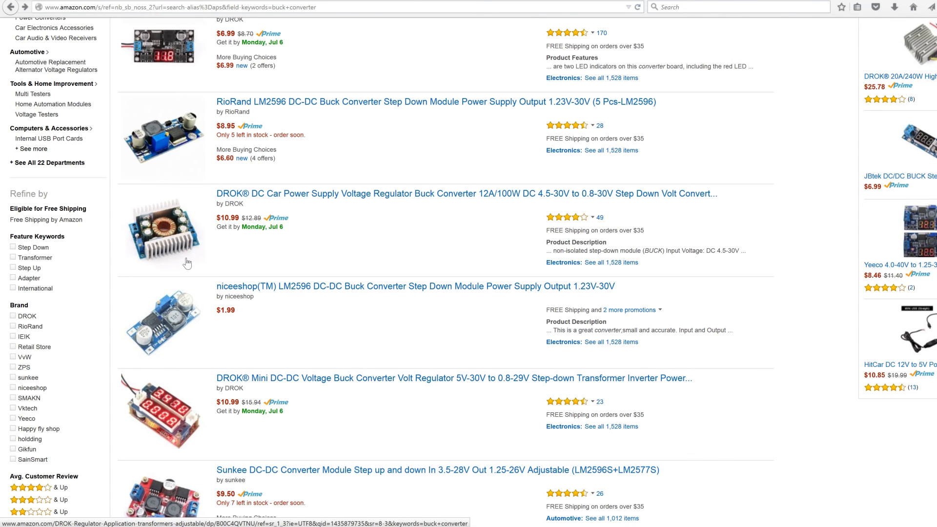
scroll(down, 3)
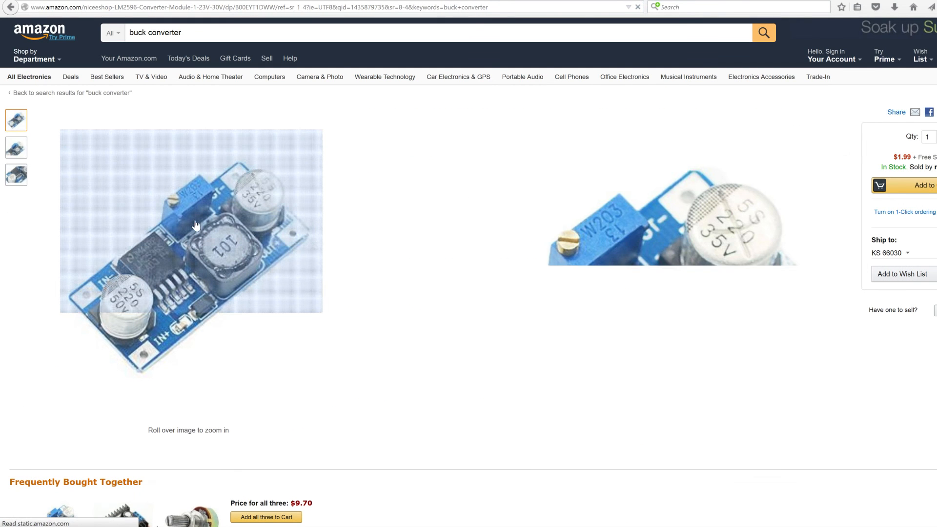
mouse_move(200, 262)
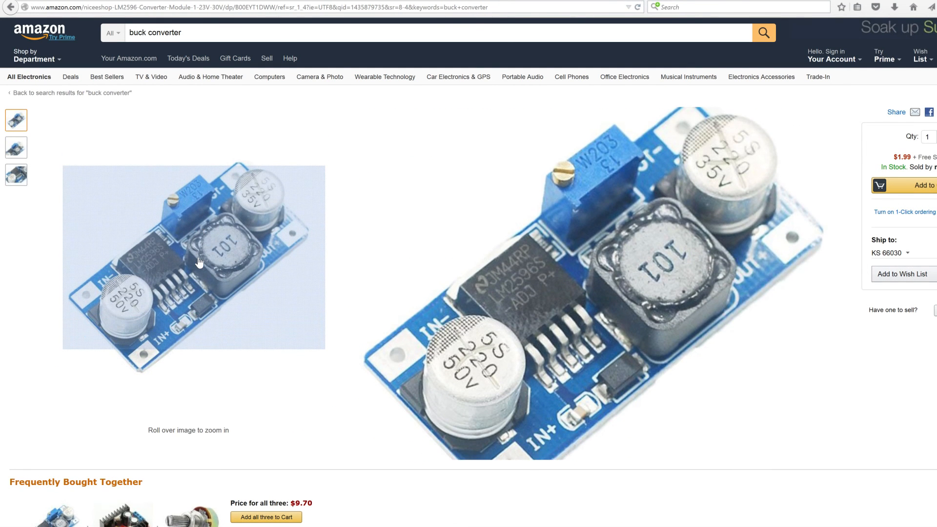
mouse_move(208, 240)
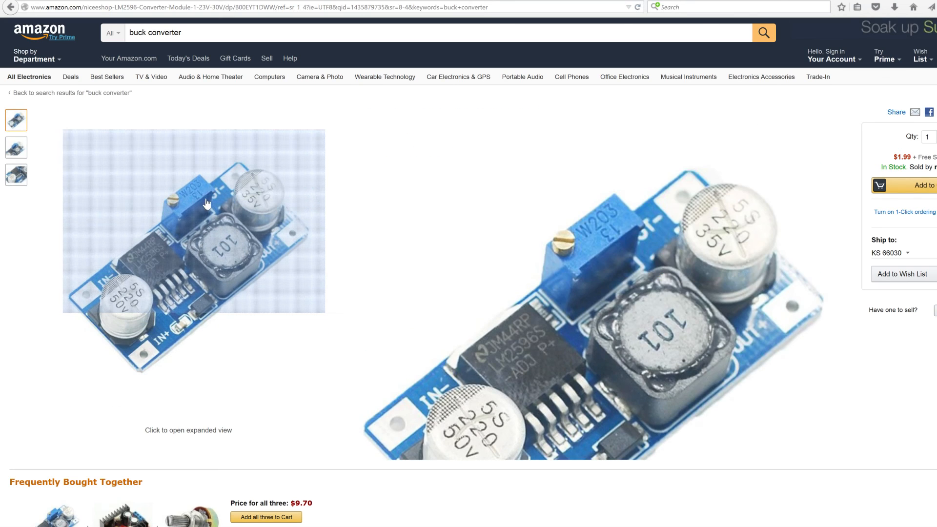
mouse_move(194, 263)
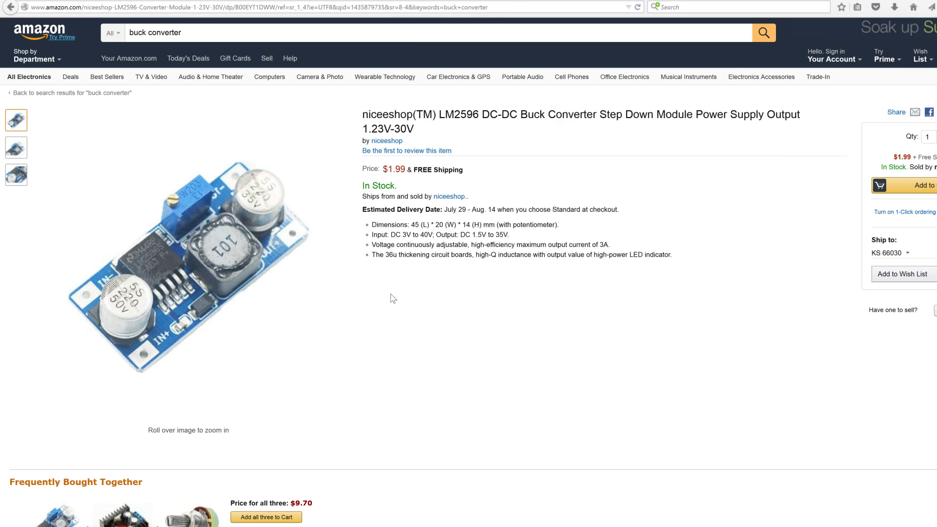
Leave the niceeshop LM2596 page and scroll the buck converter search results.
click(11, 7)
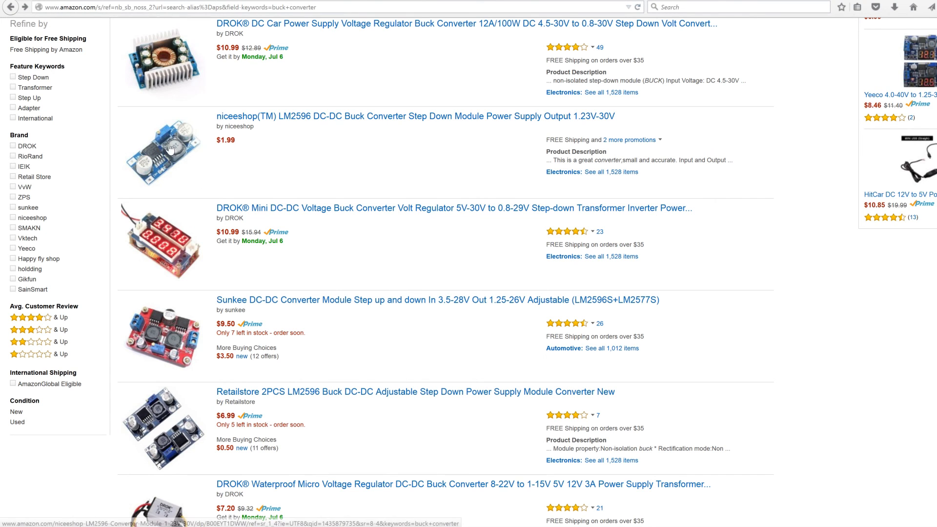
scroll(down, 3)
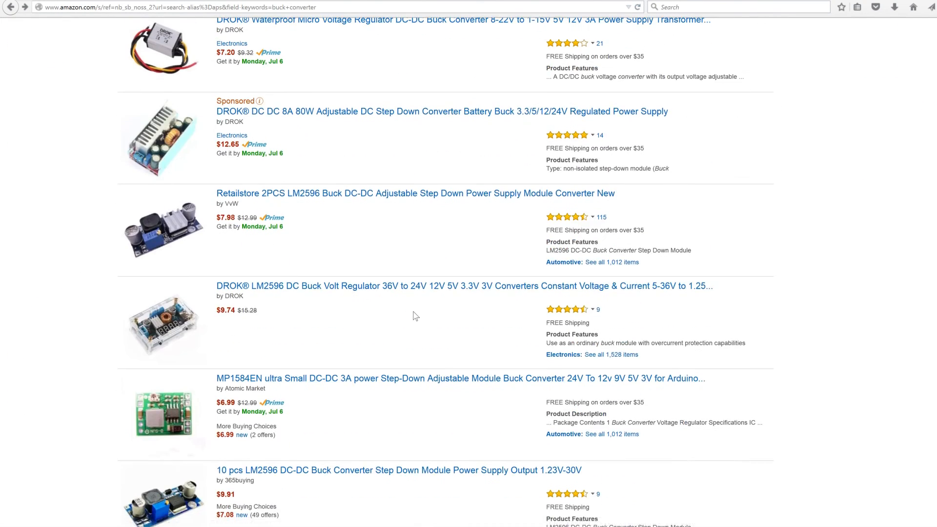
scroll(up, 3)
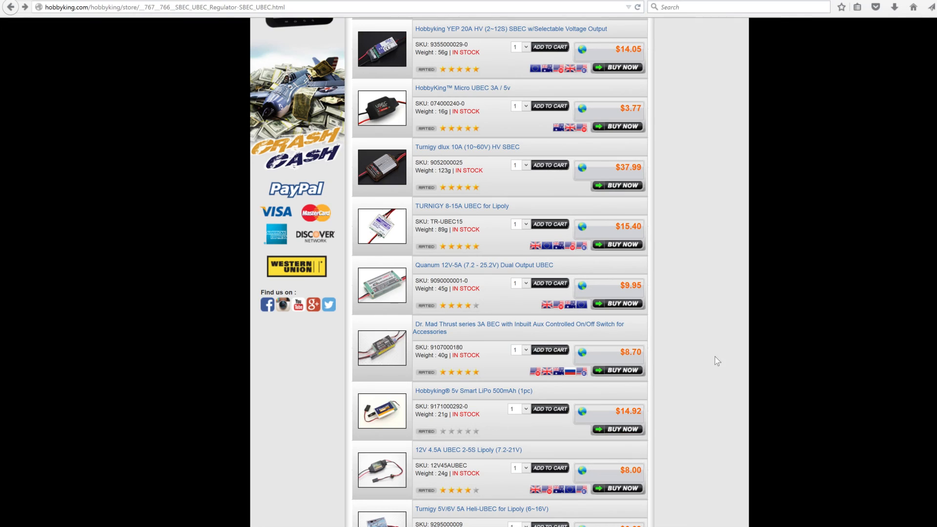
Scroll the HobbyKing SBEC/UBEC list down and back up to the X3 PRO 3.3V UBEC.
scroll(up, 3)
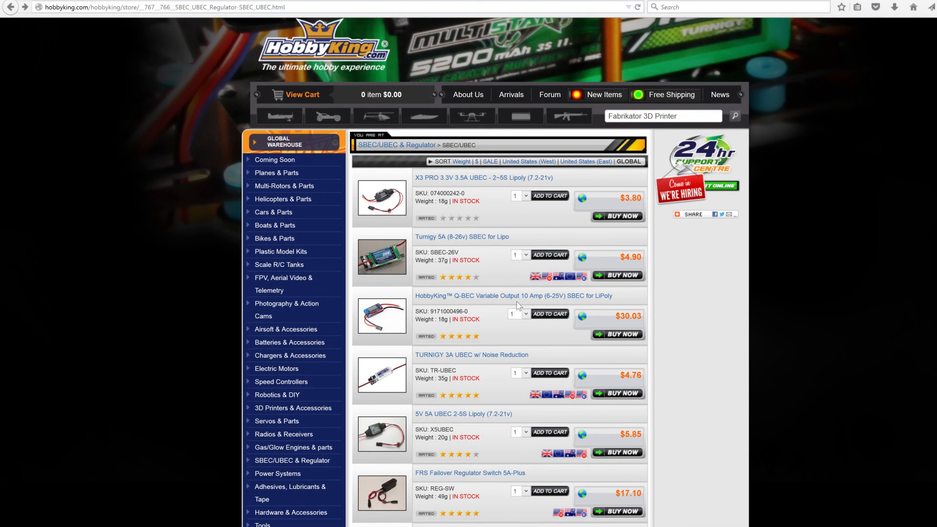
mouse_move(536, 281)
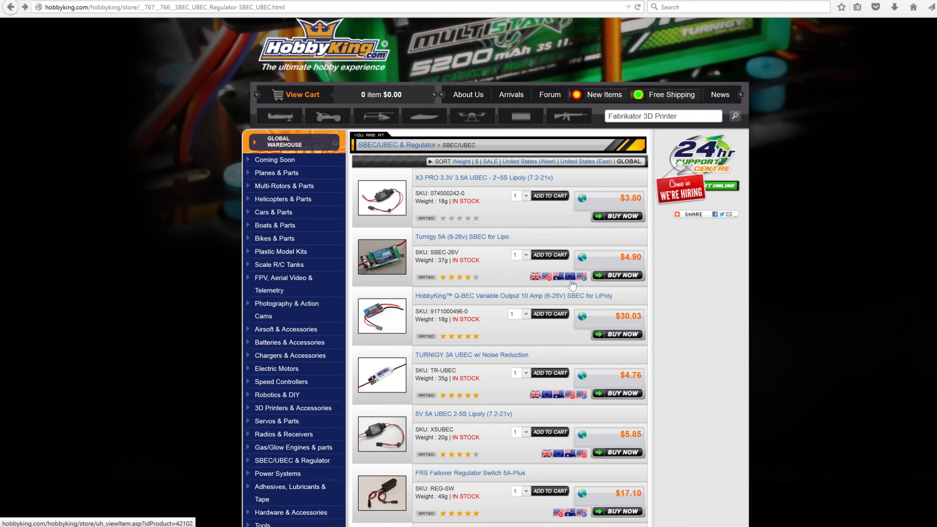
scroll(down, 3)
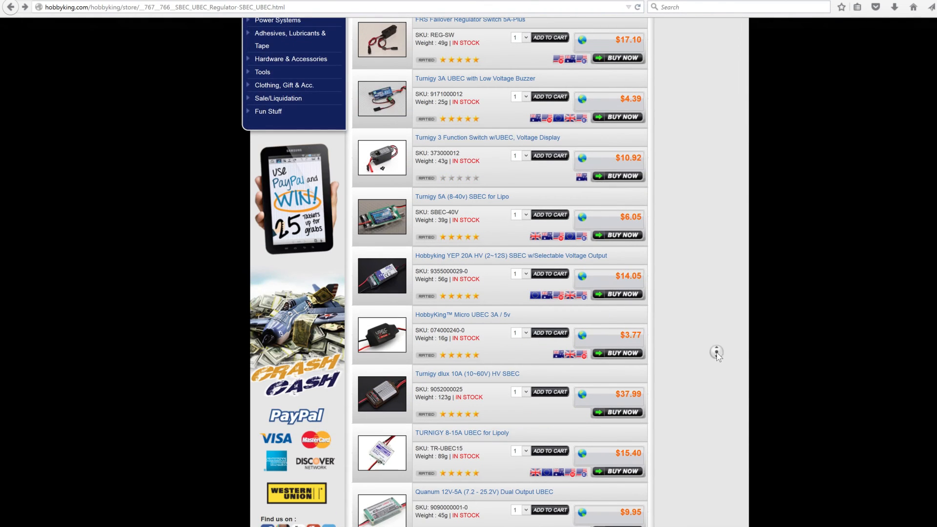
scroll(up, 3)
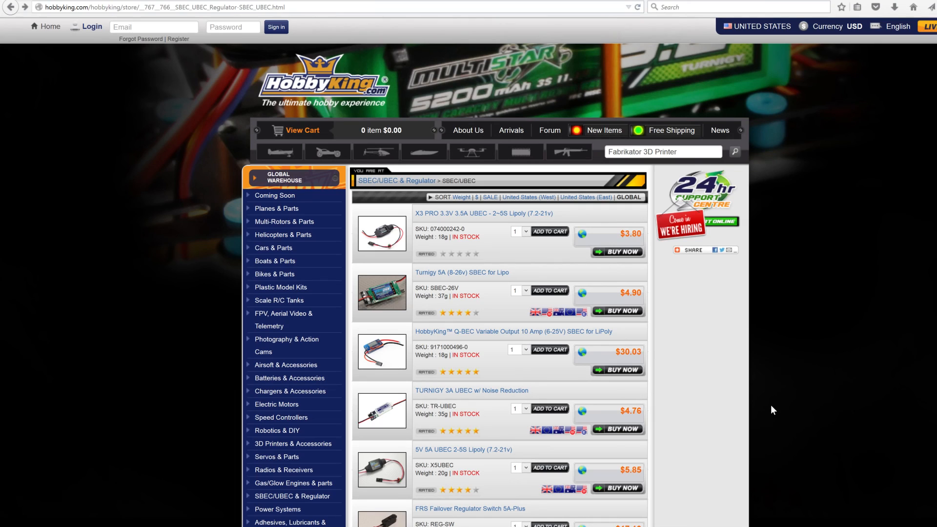
mouse_move(714, 386)
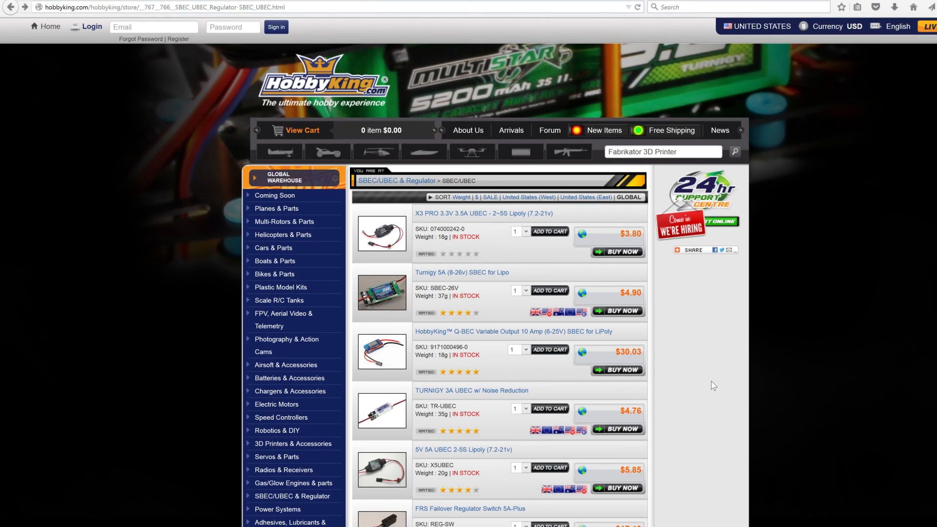